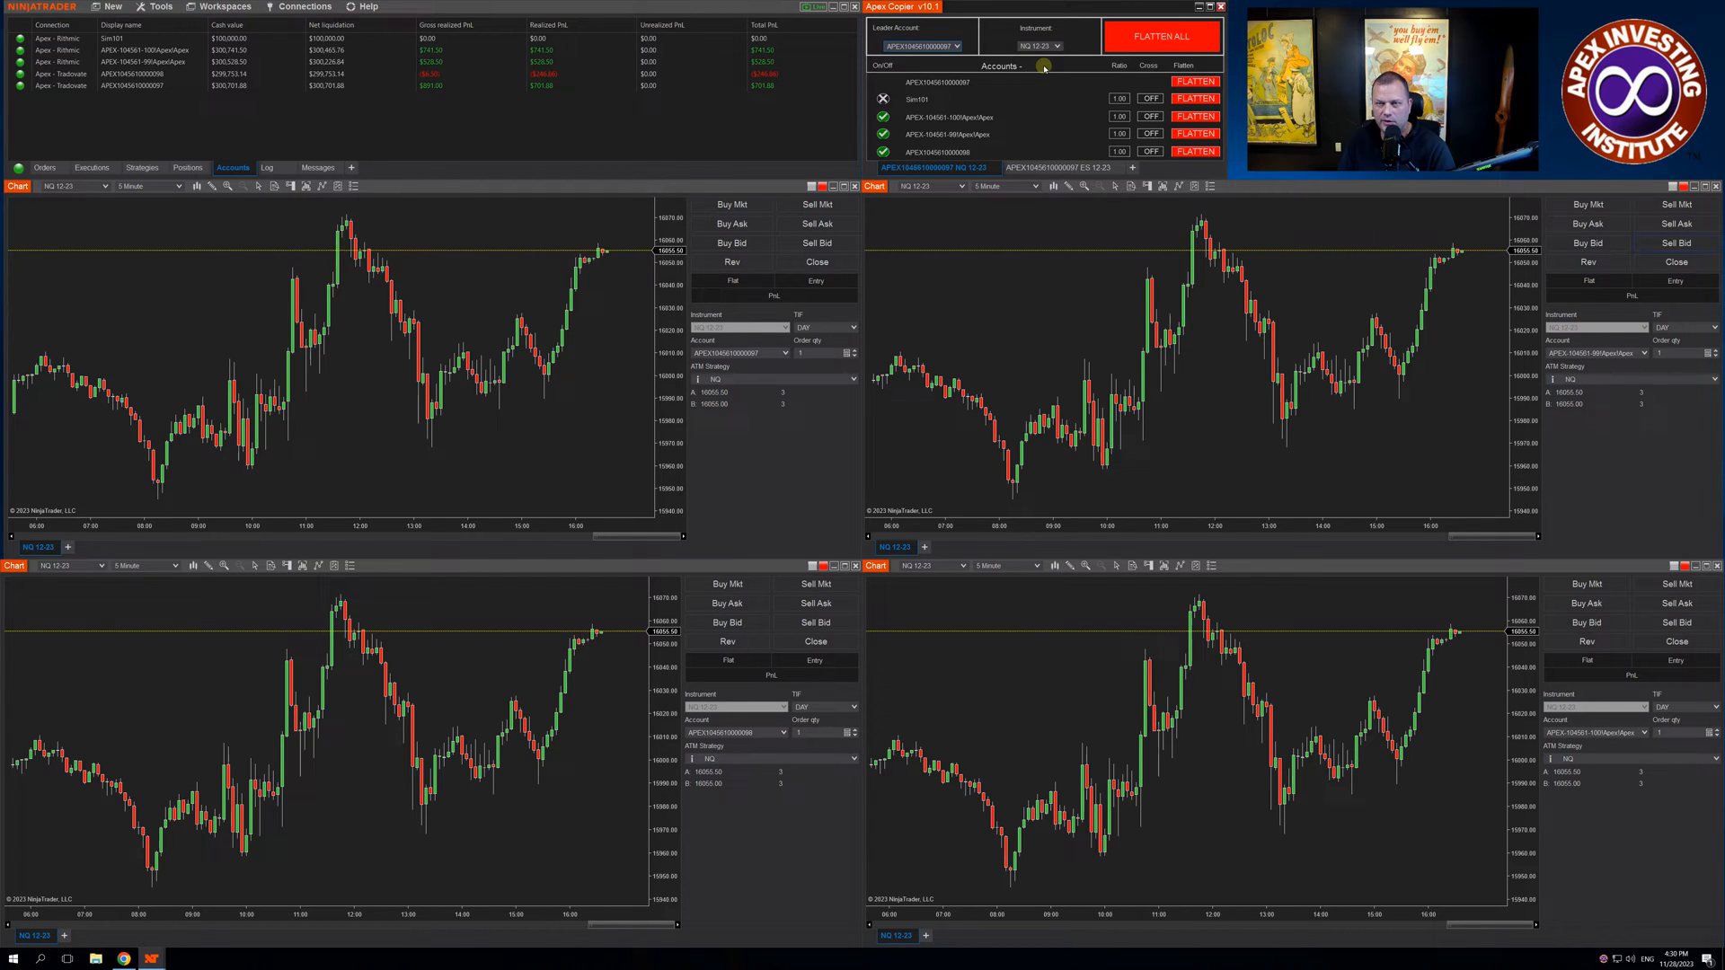
mouse_move(960, 101)
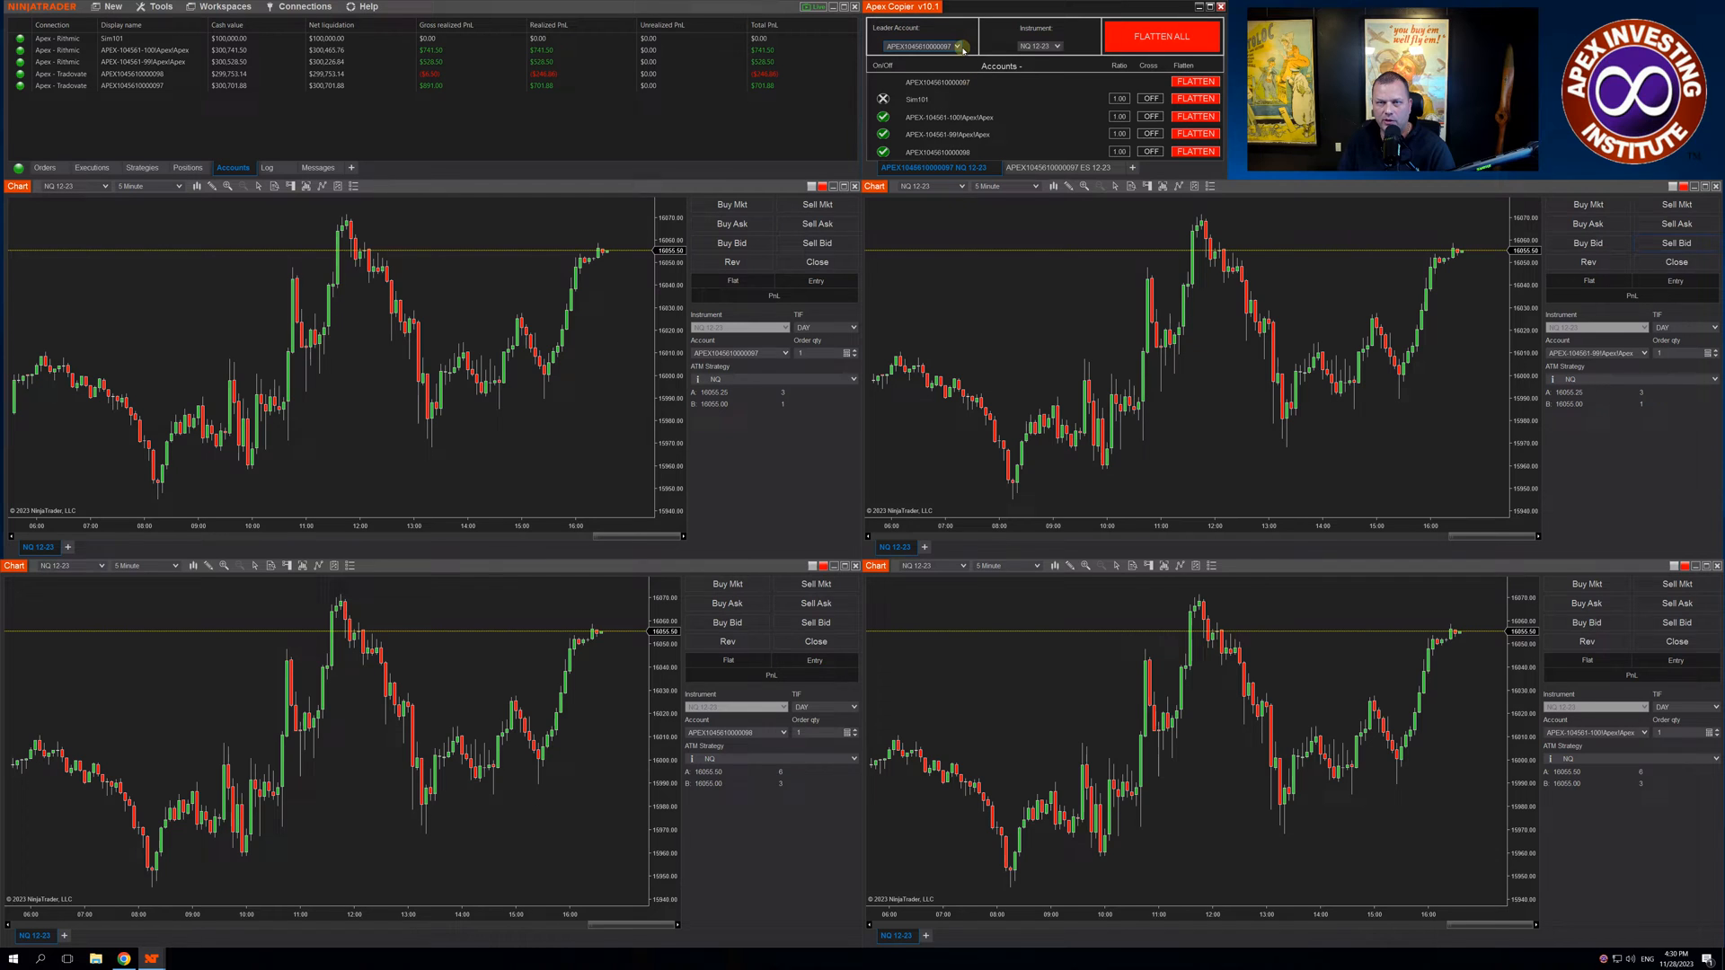
Step: Keep Tradovate as the leader account and flatten the copied NQ positions across all accounts
left_click(957, 46)
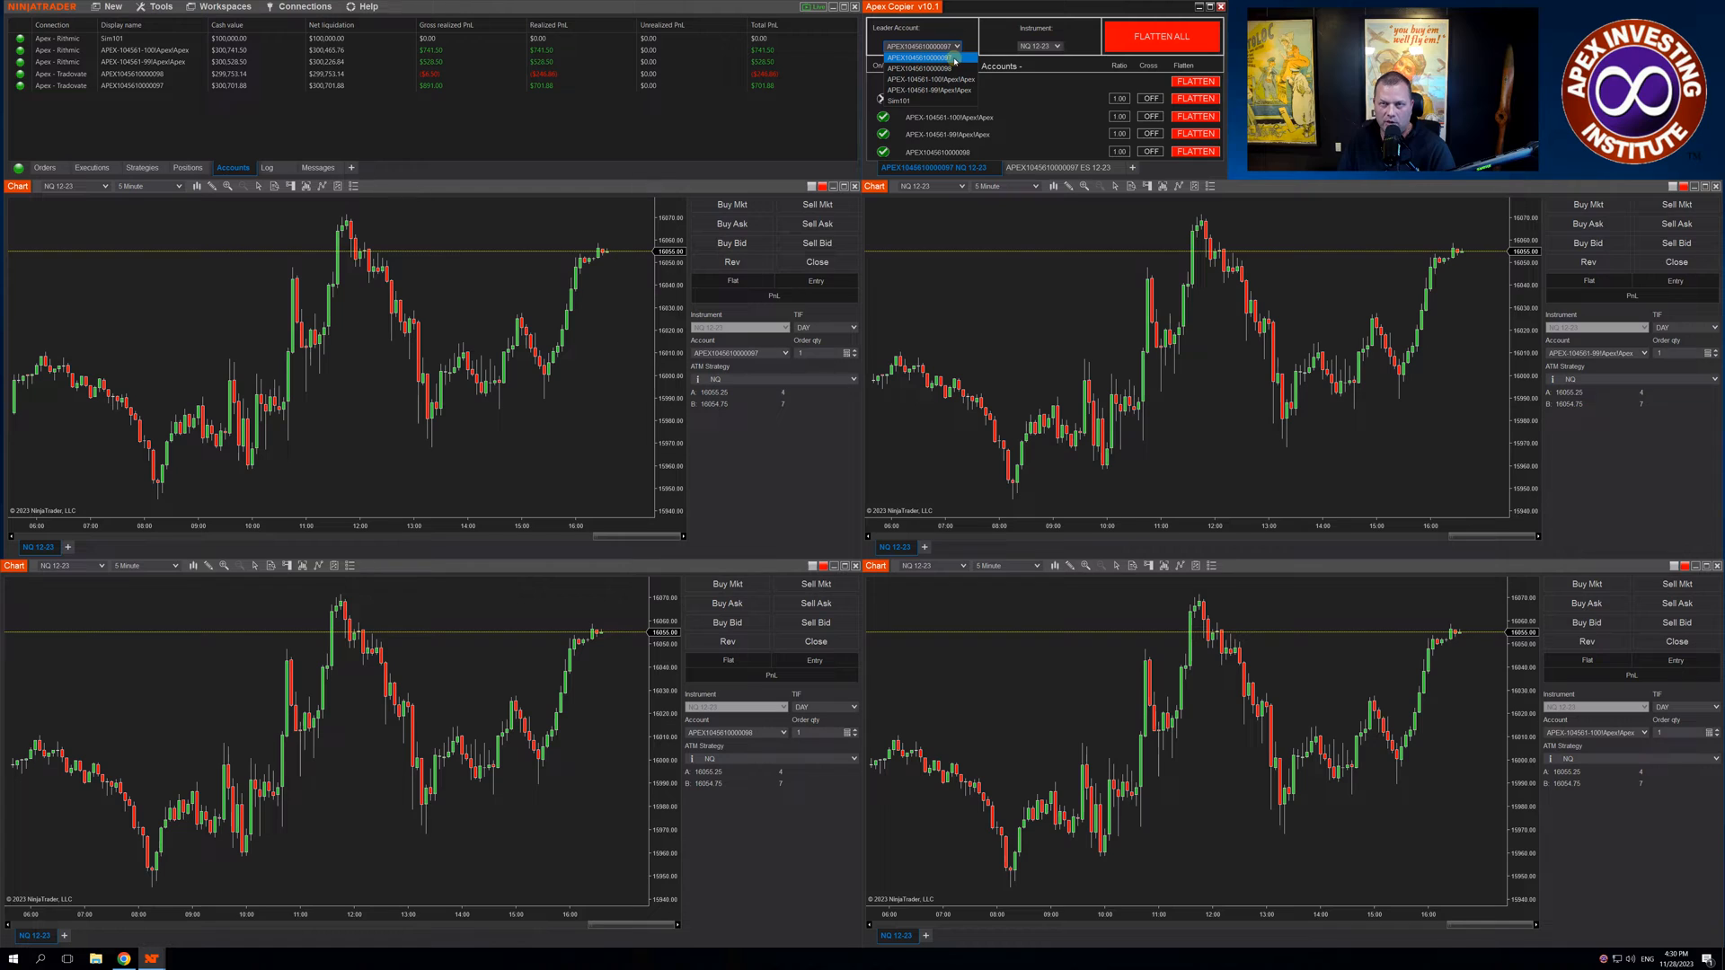
left_click(921, 46)
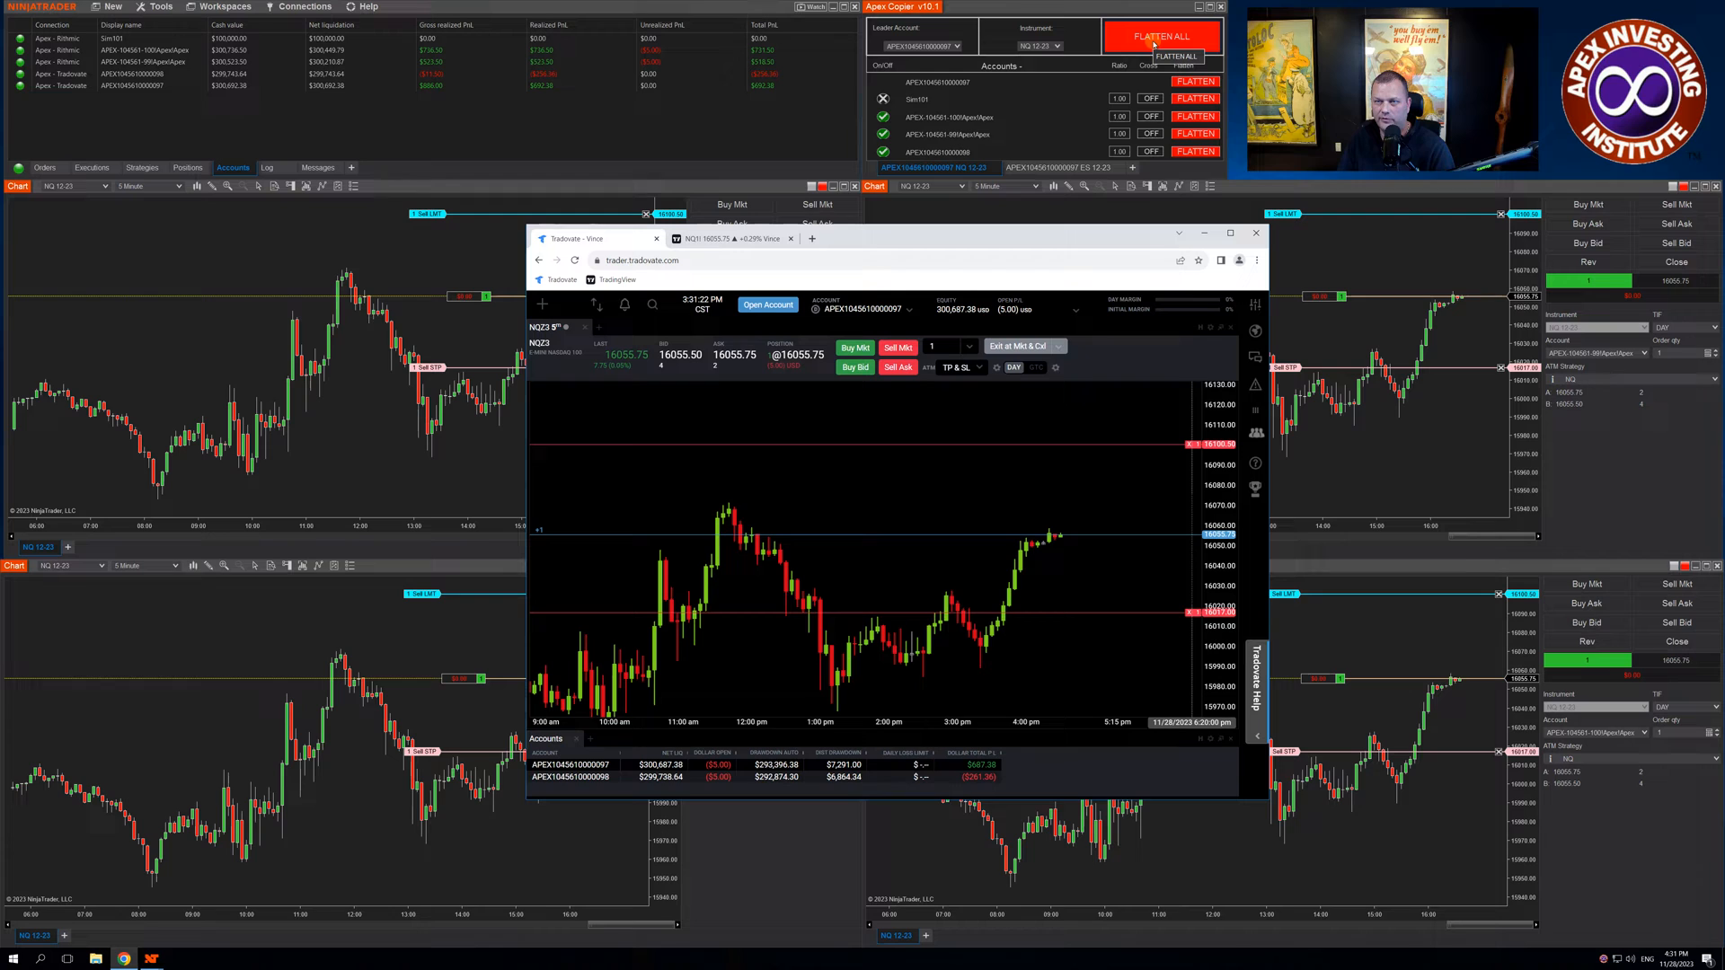
left_click(1161, 36)
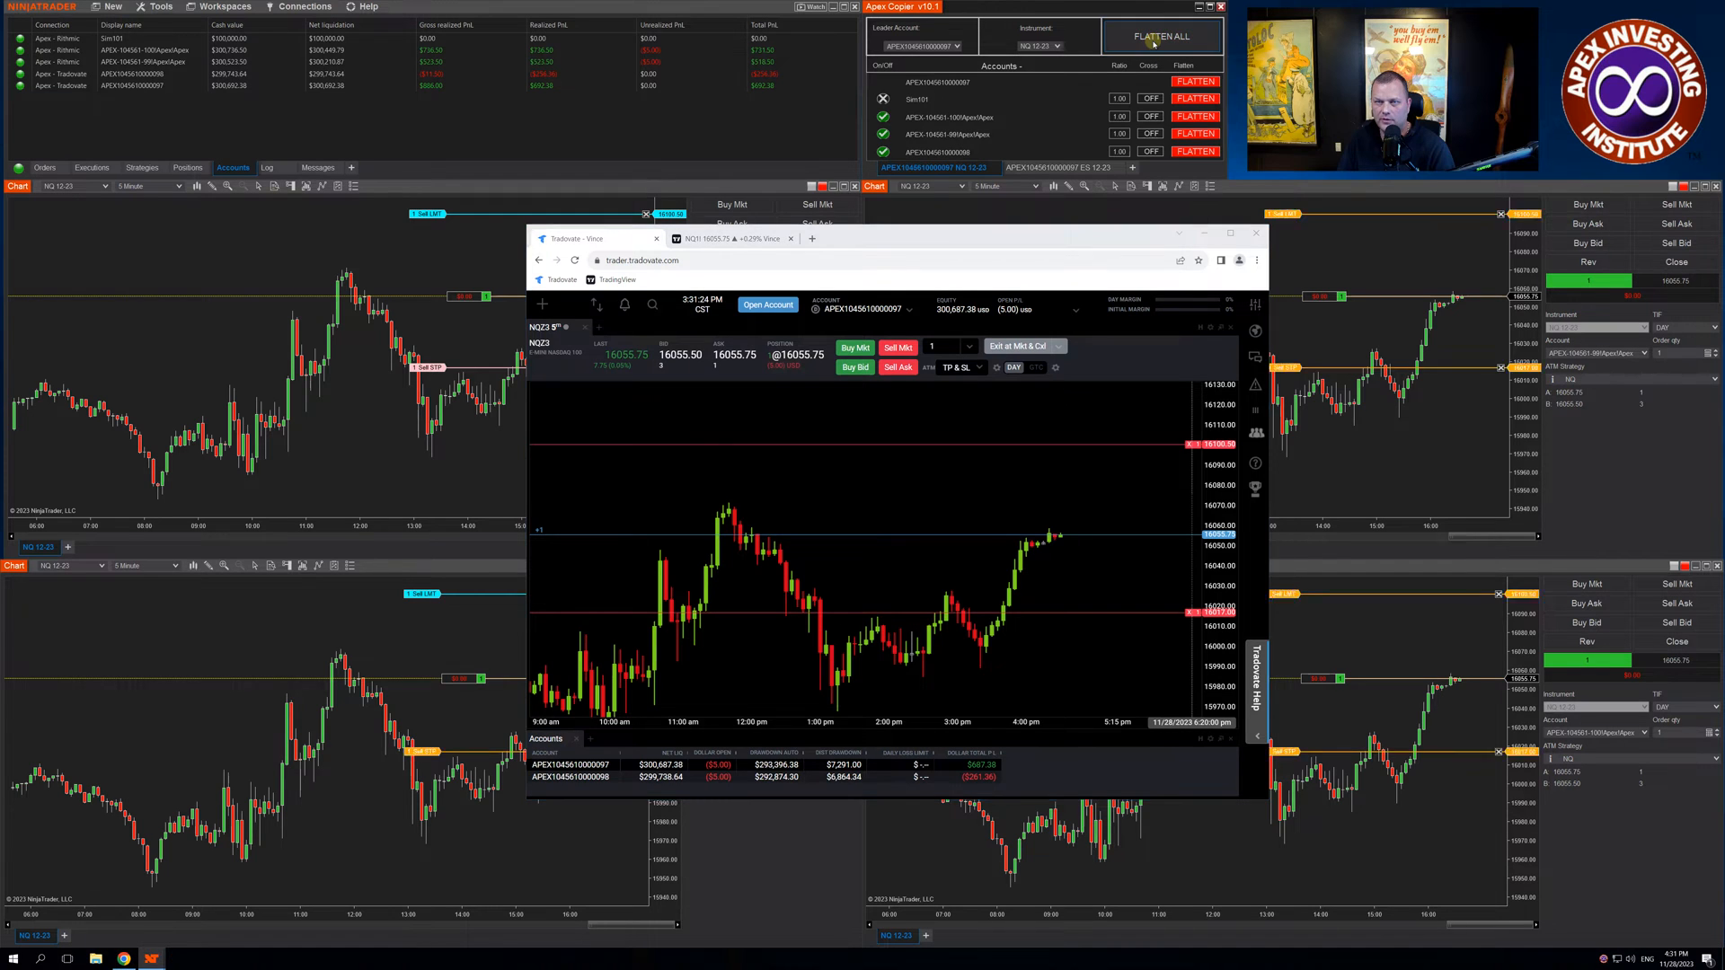
left_click(1161, 36)
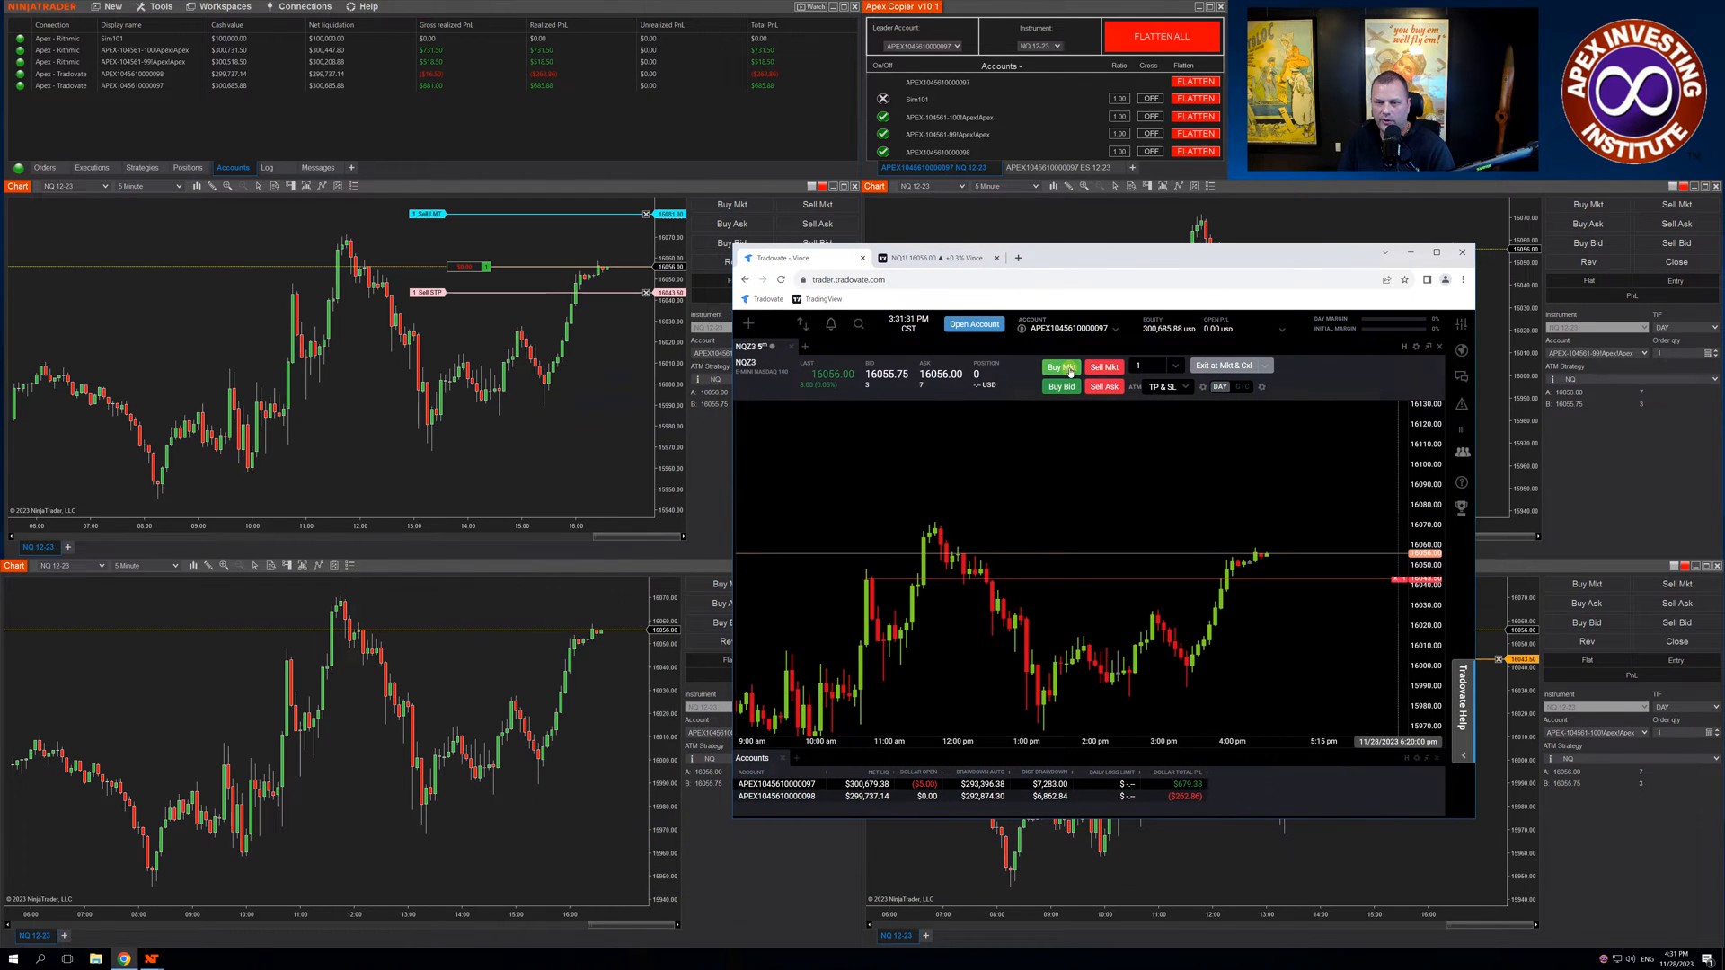
Step: Buy one NQ contract at market in Tradovate, then close the mirrored position
left_click(1060, 366)
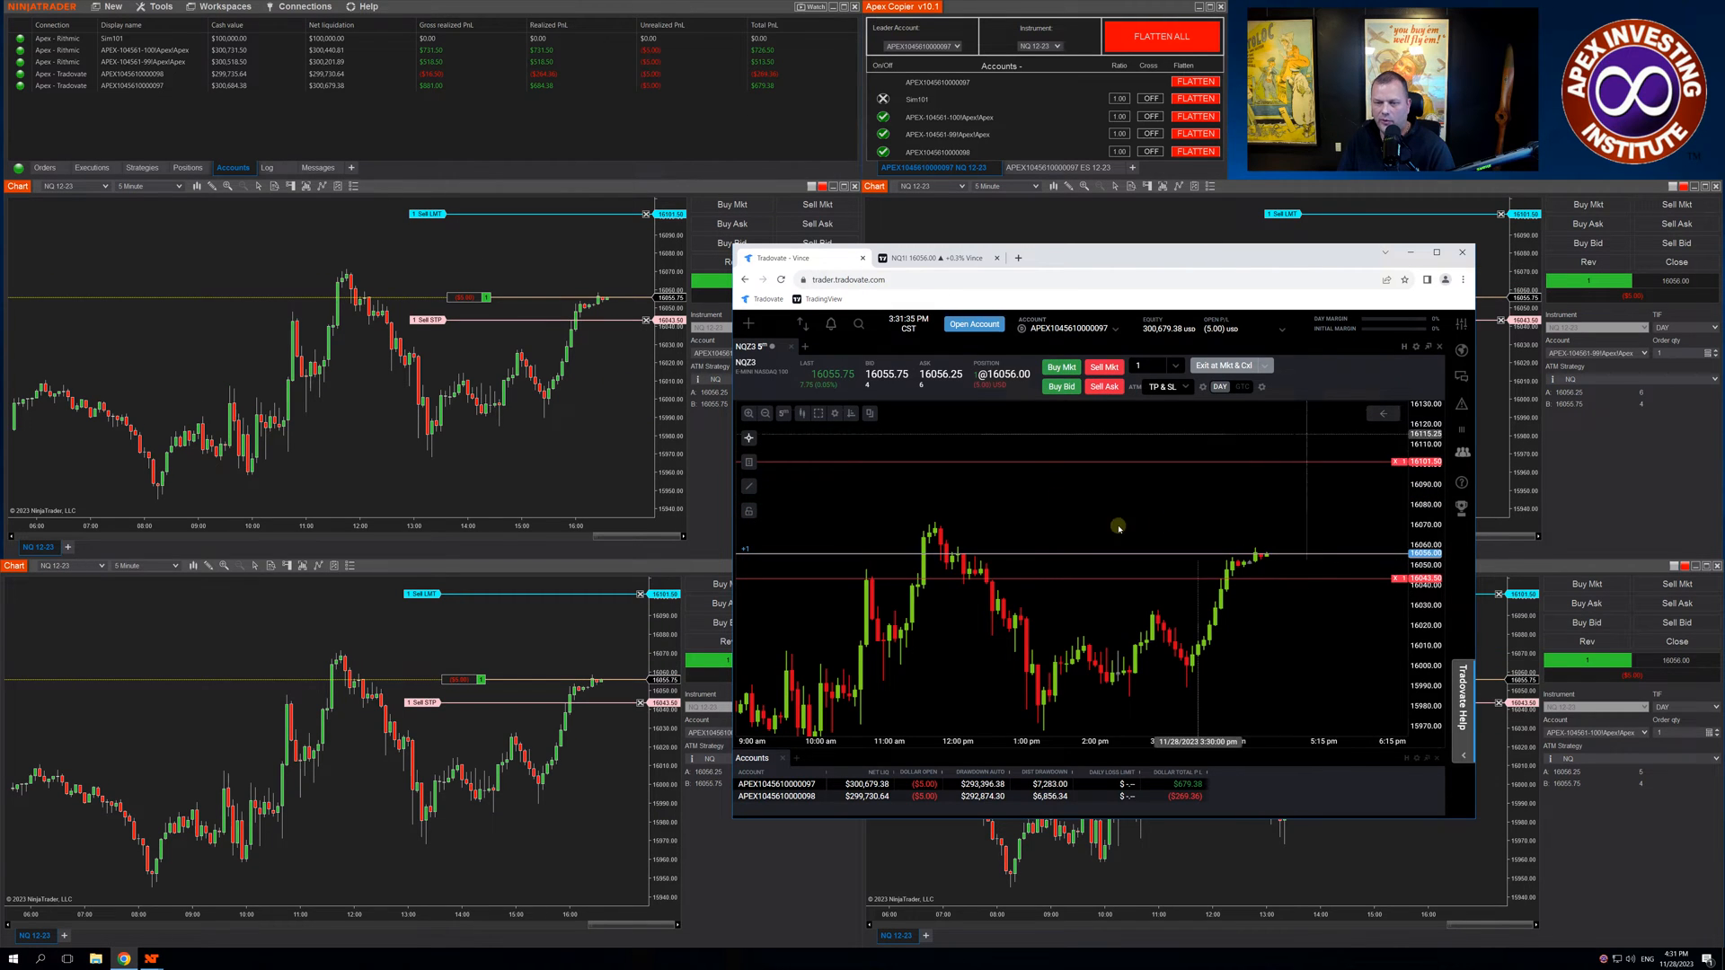
mouse_move(1001, 447)
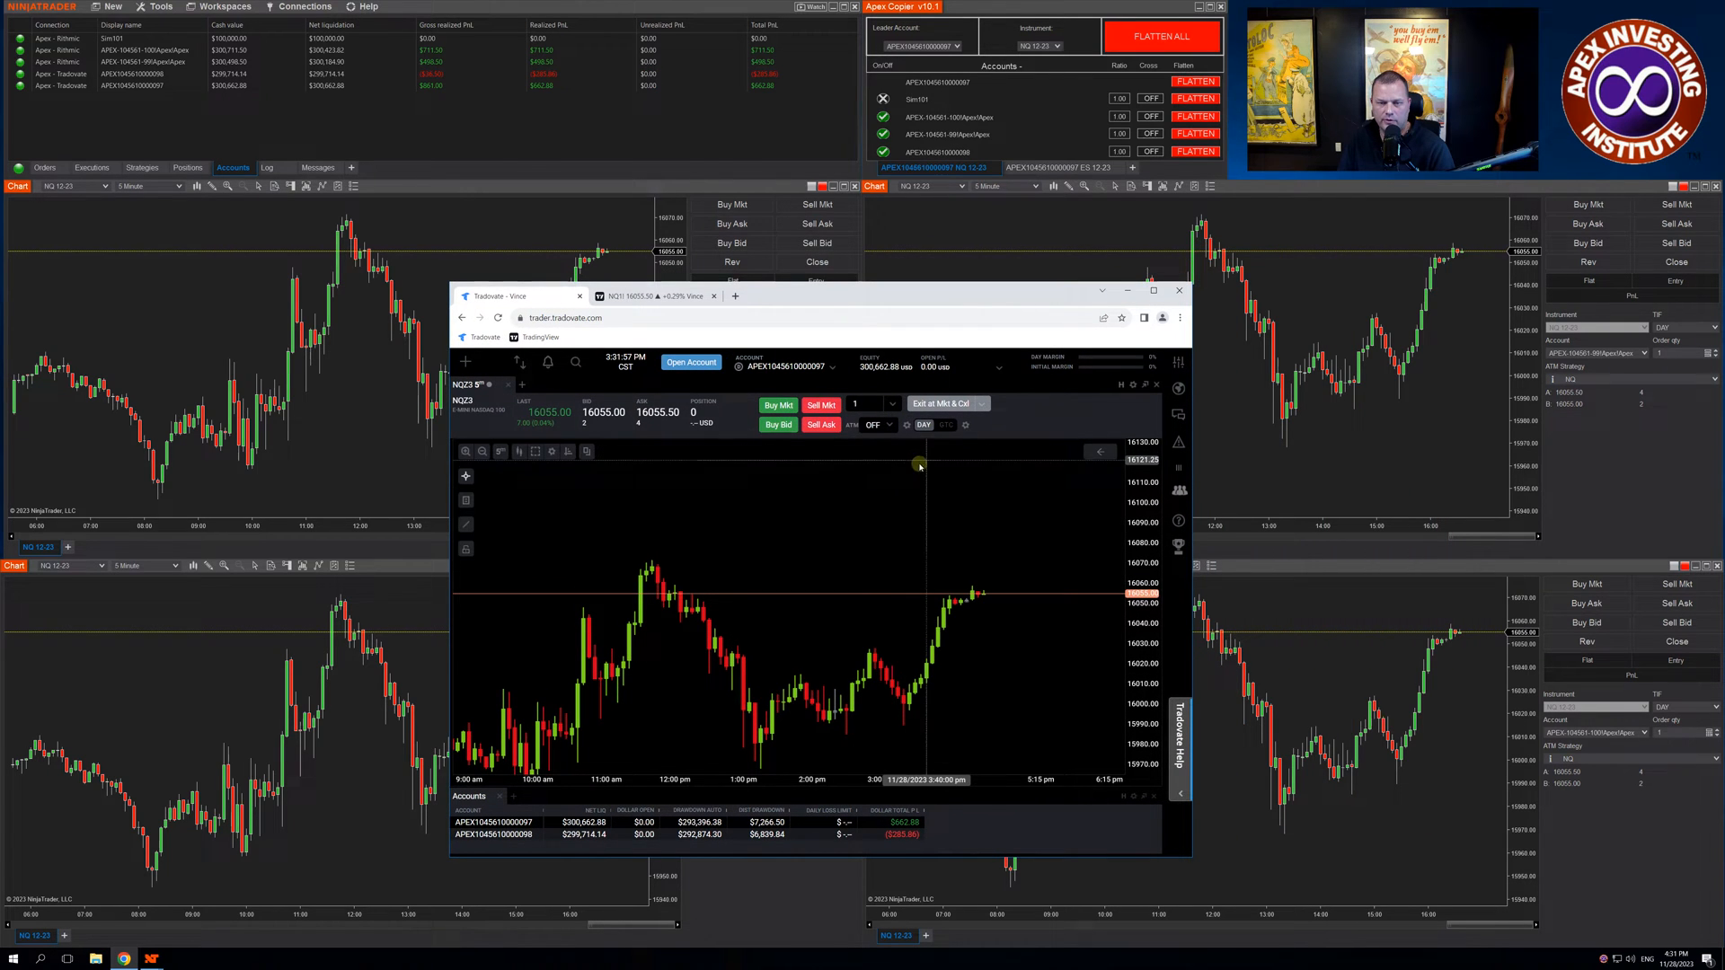
left_click(920, 465)
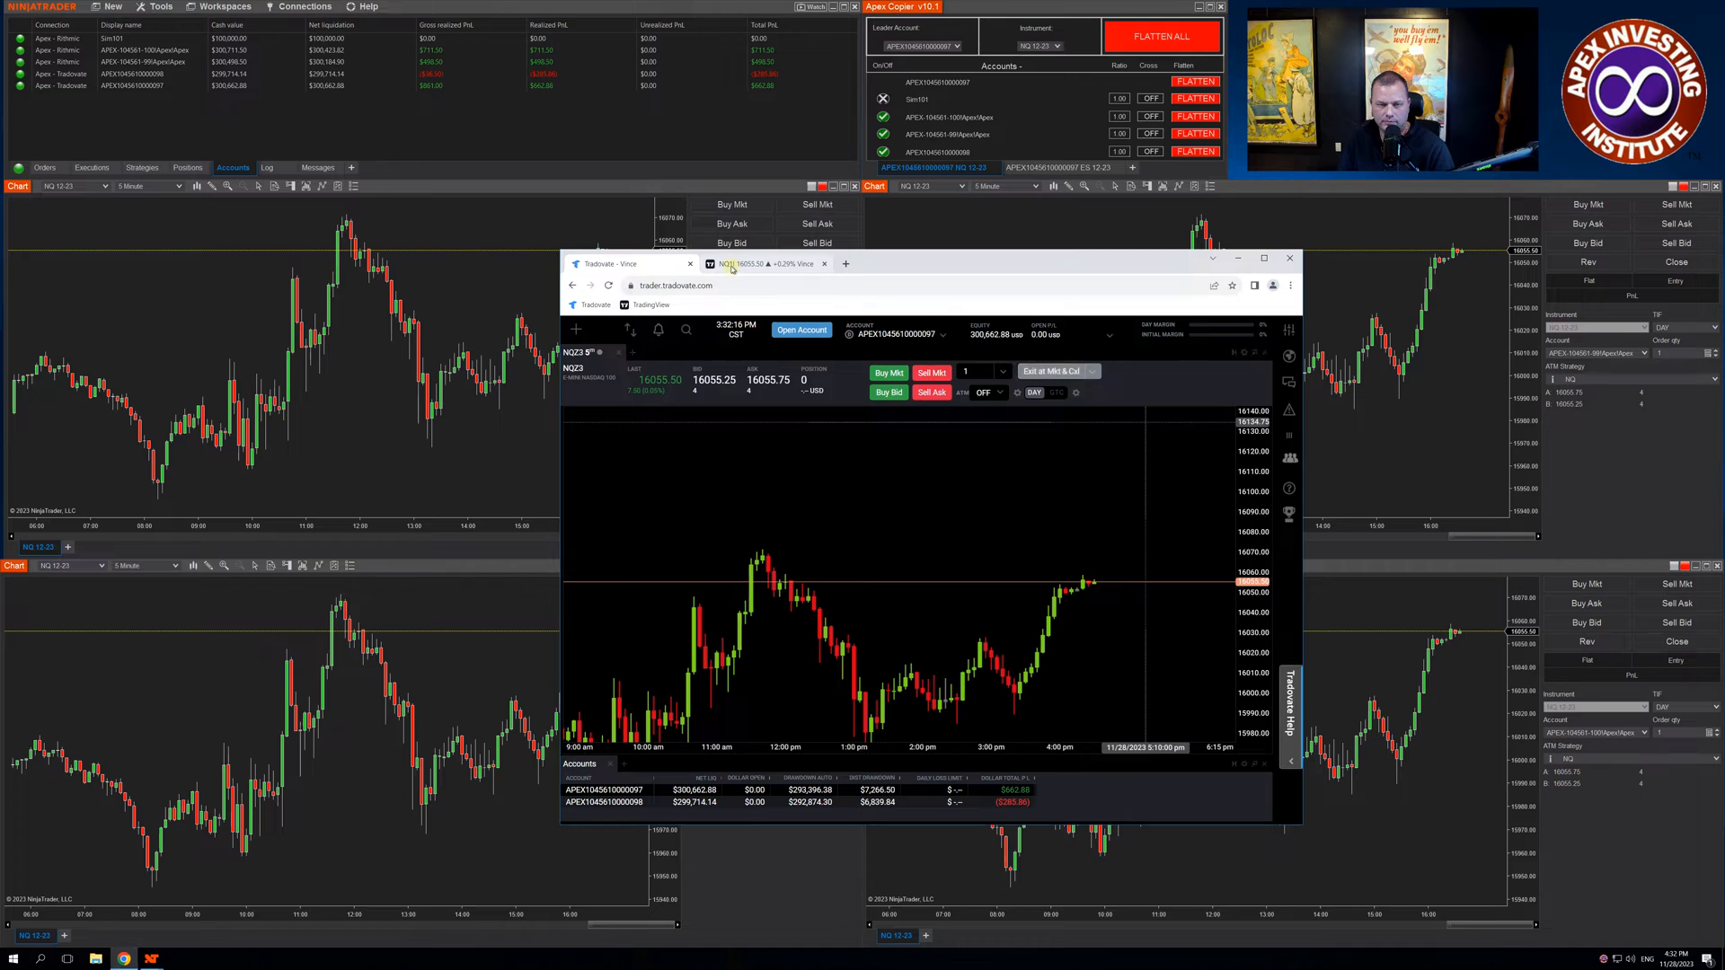
mouse_move(726, 264)
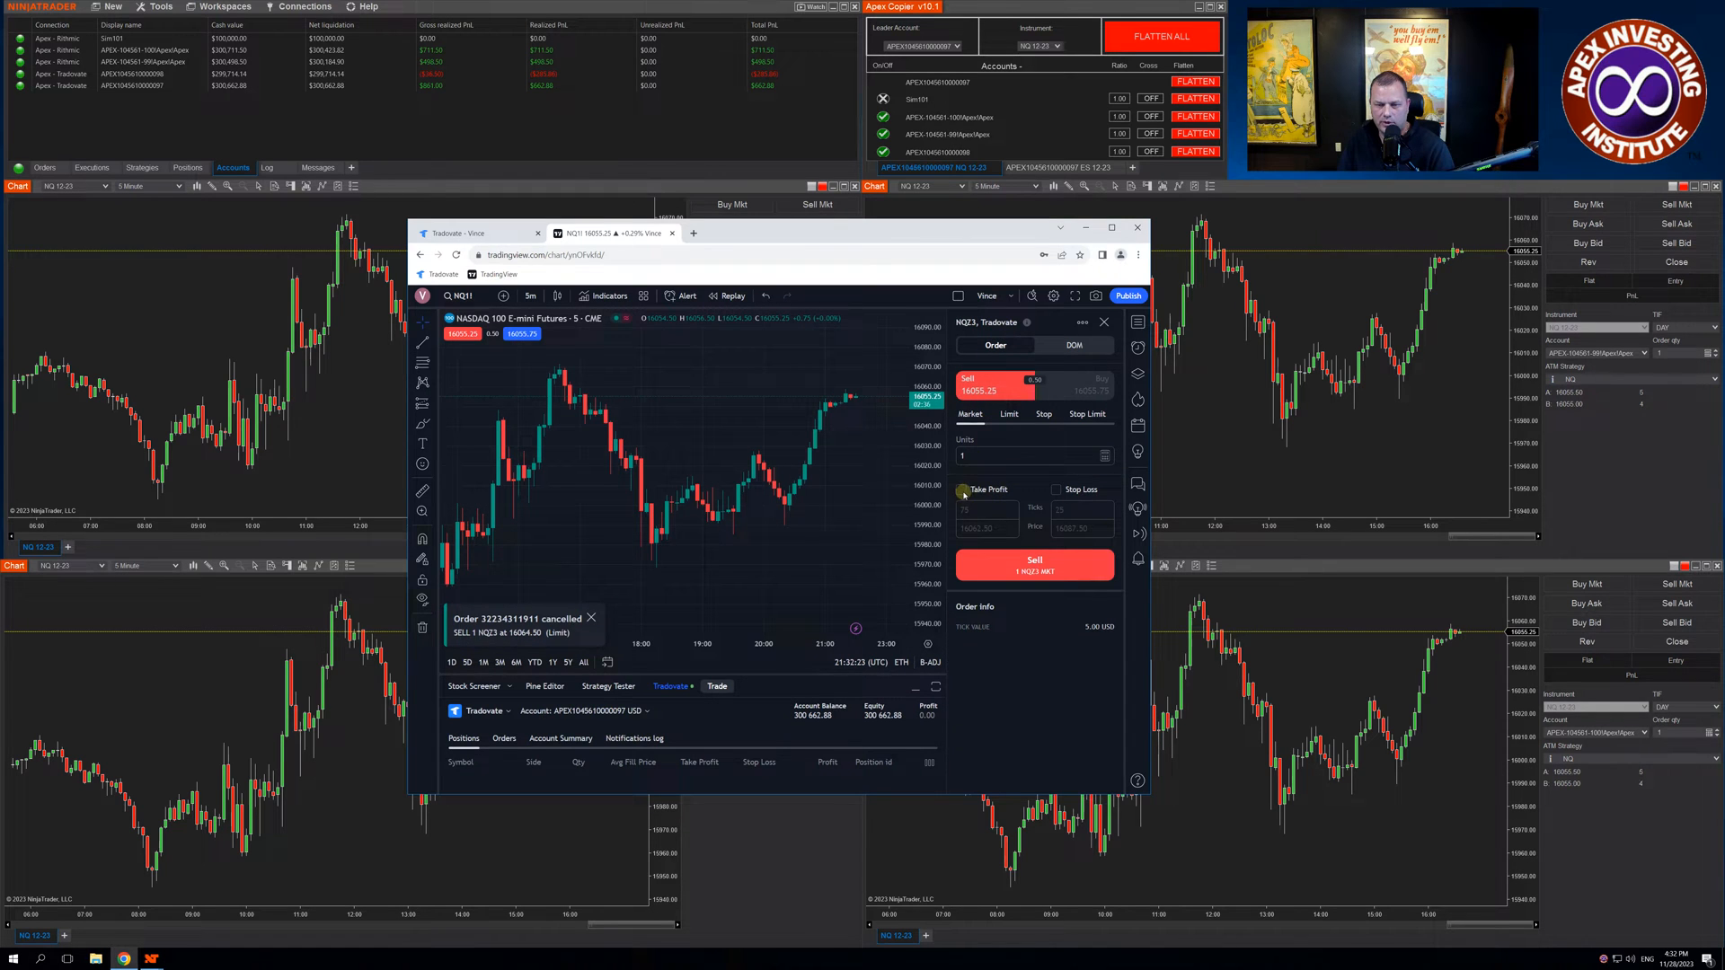
Step: Send a bracketed NQ order, set stop 16027.75 and target 16086.00, then flatten all
left_click(961, 489)
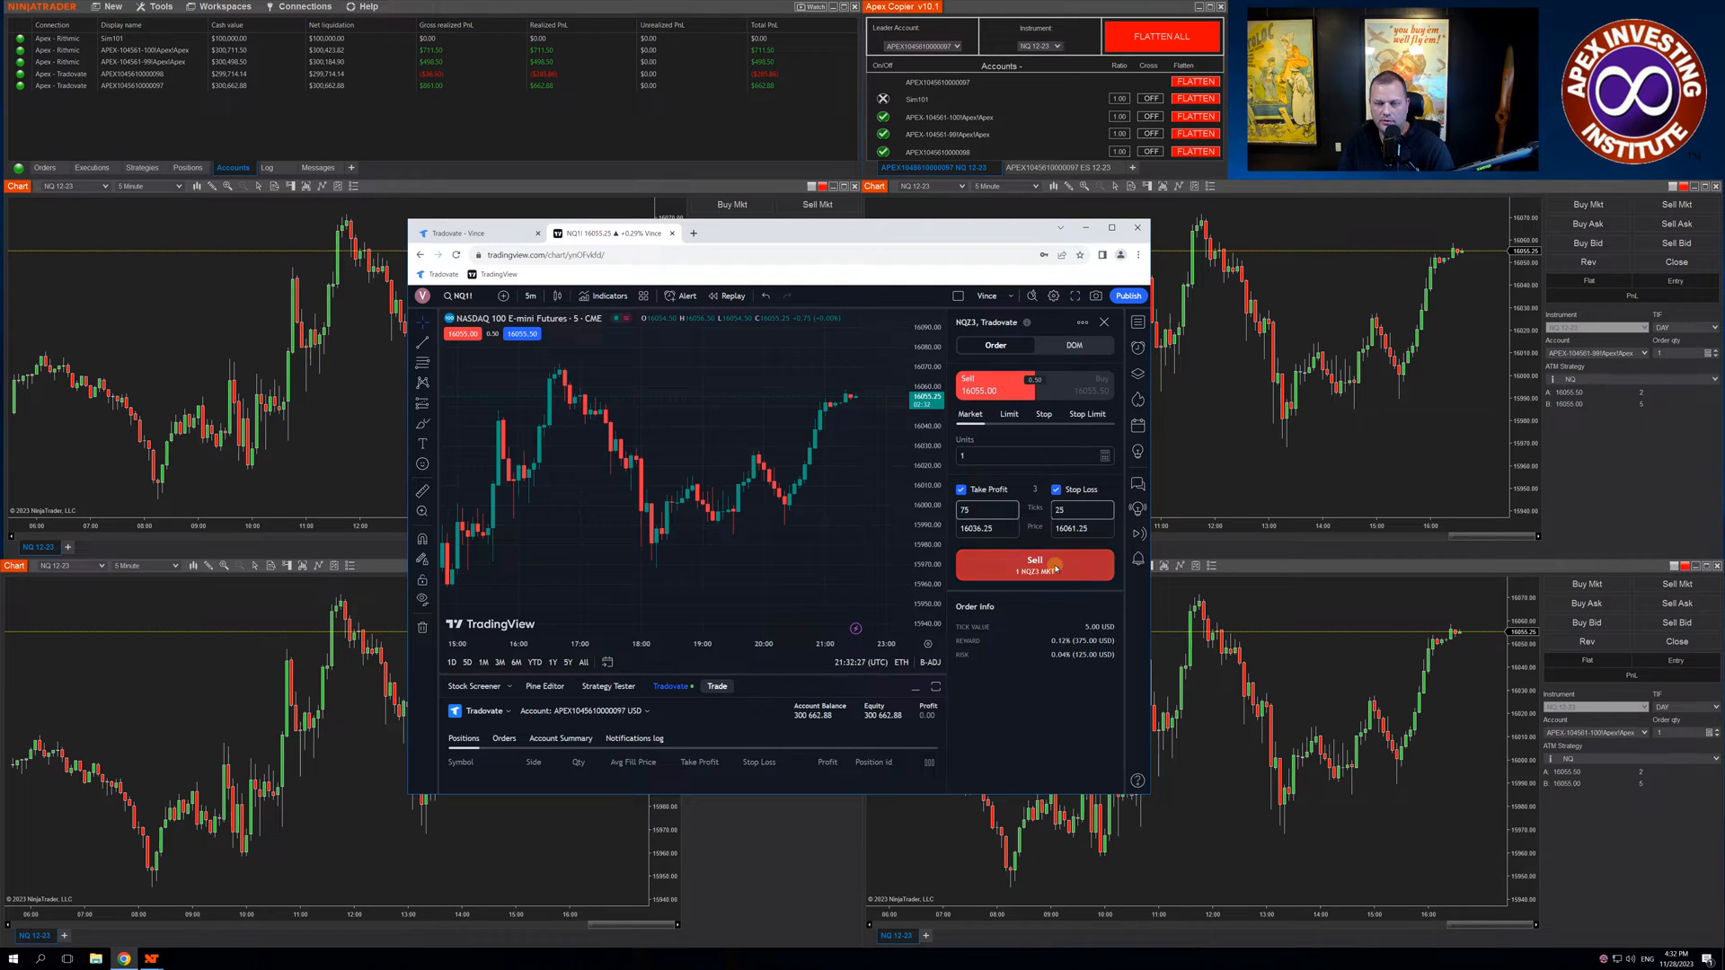
left_click(1033, 564)
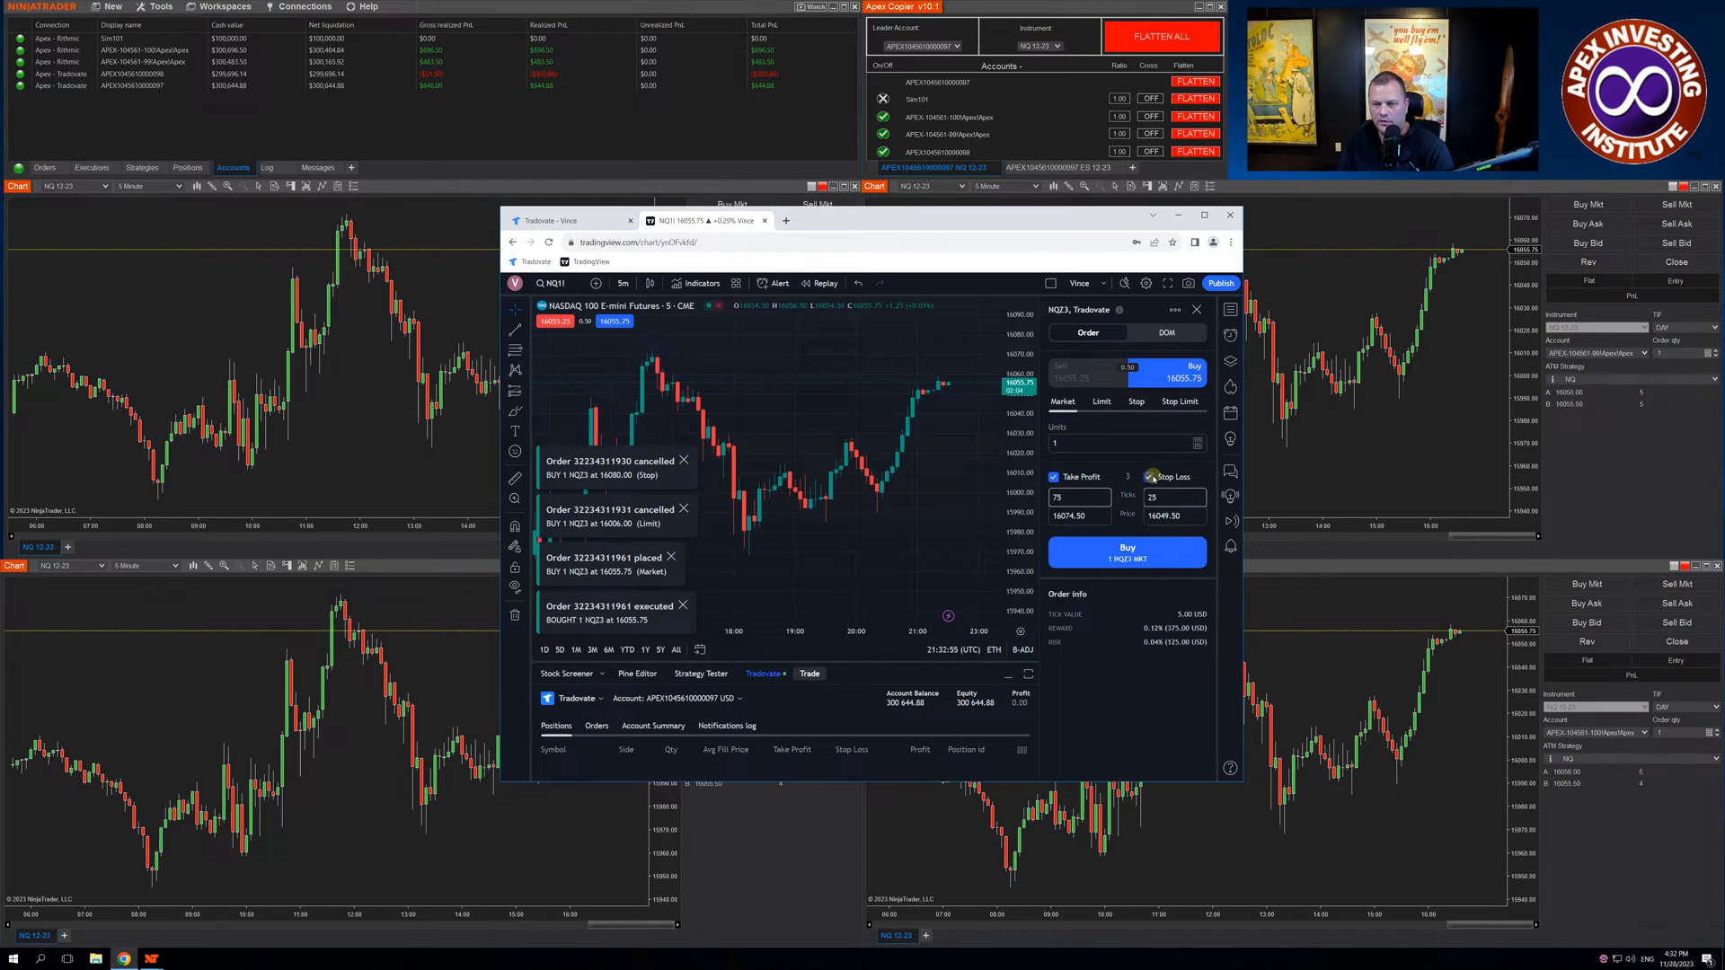
left_click(1126, 553)
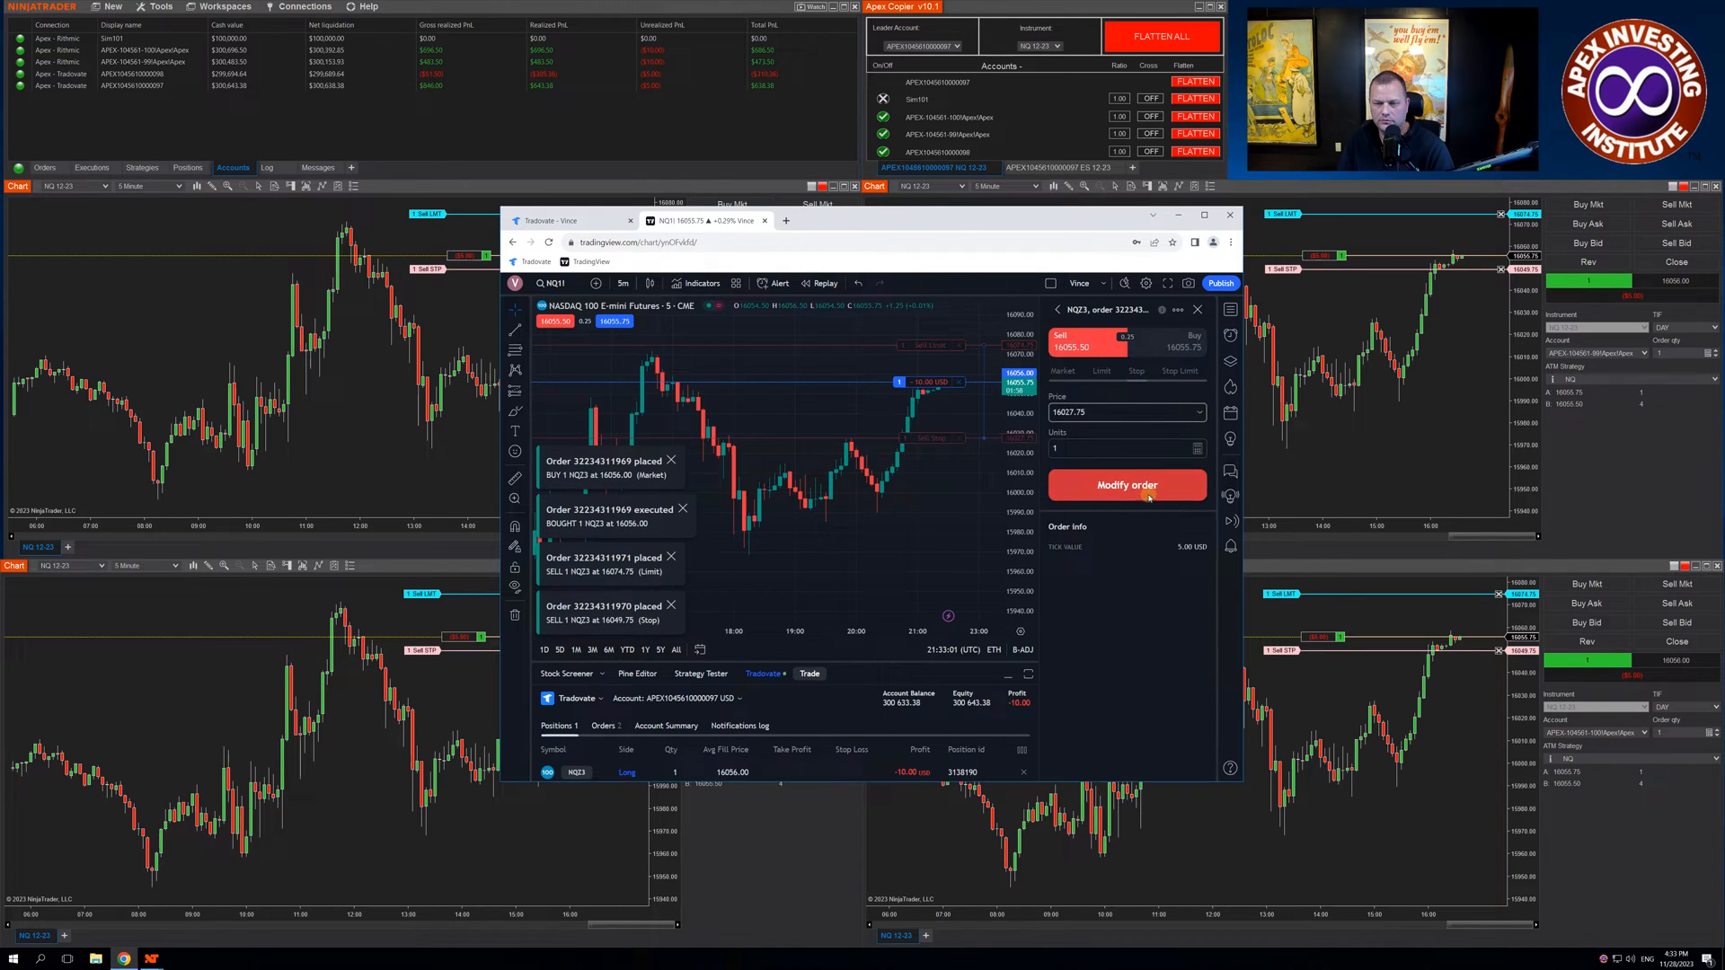
left_click(1127, 485)
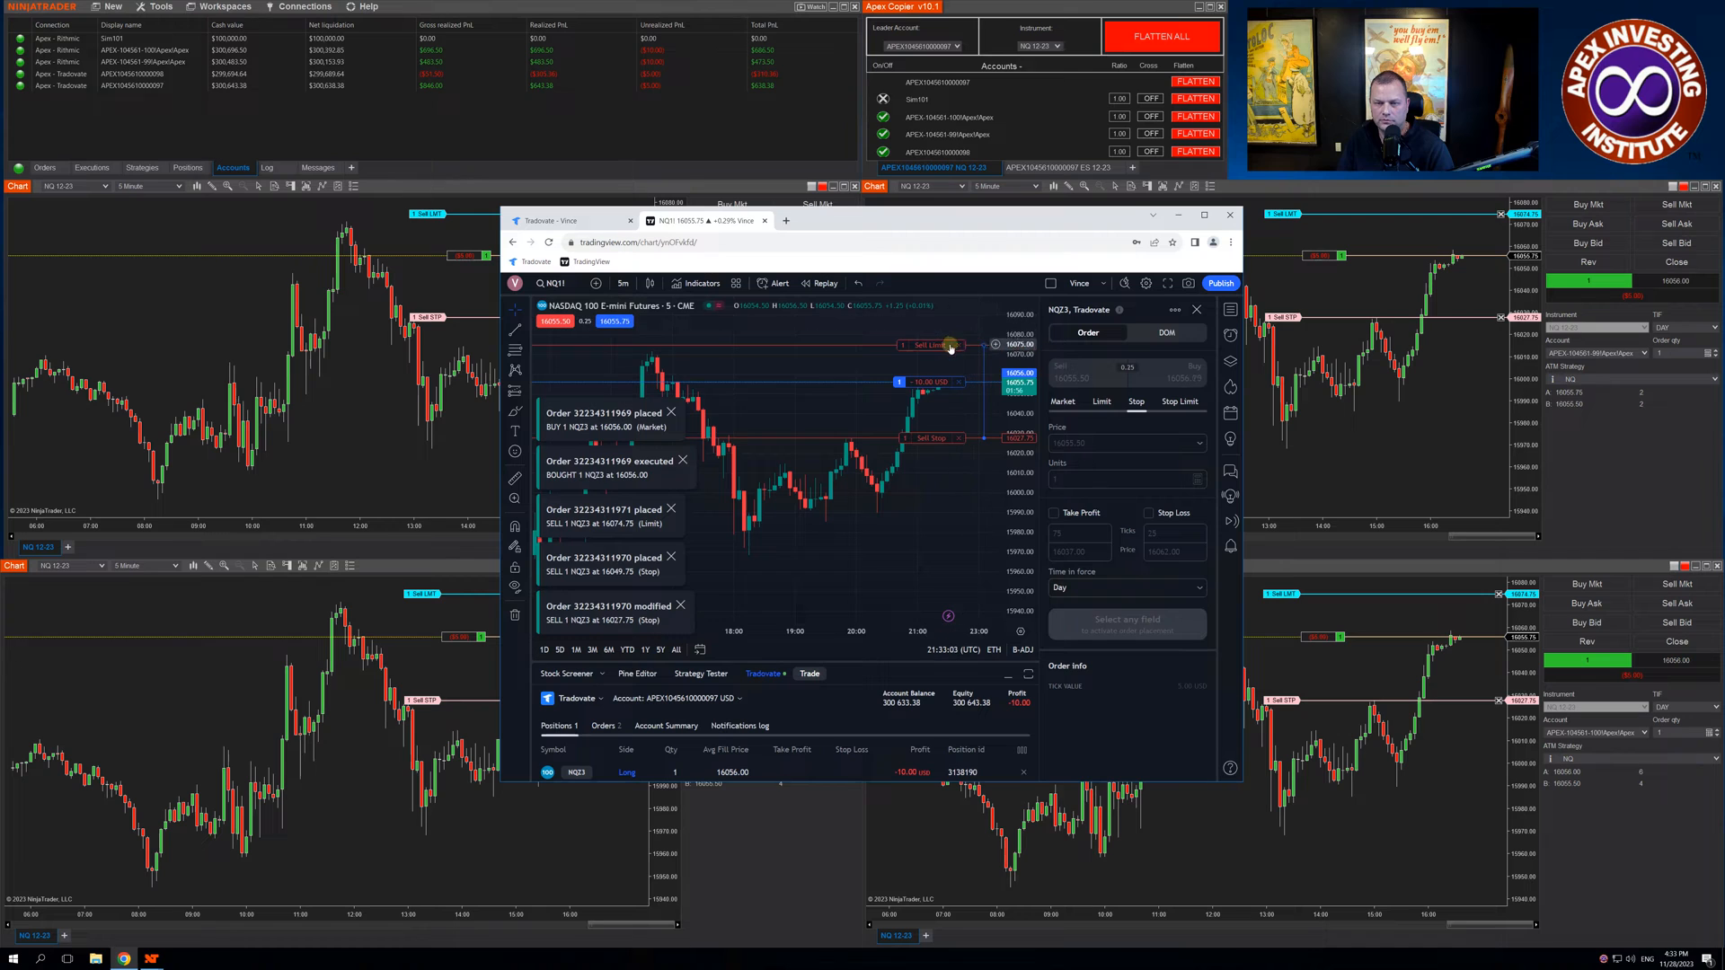
left_click(950, 344)
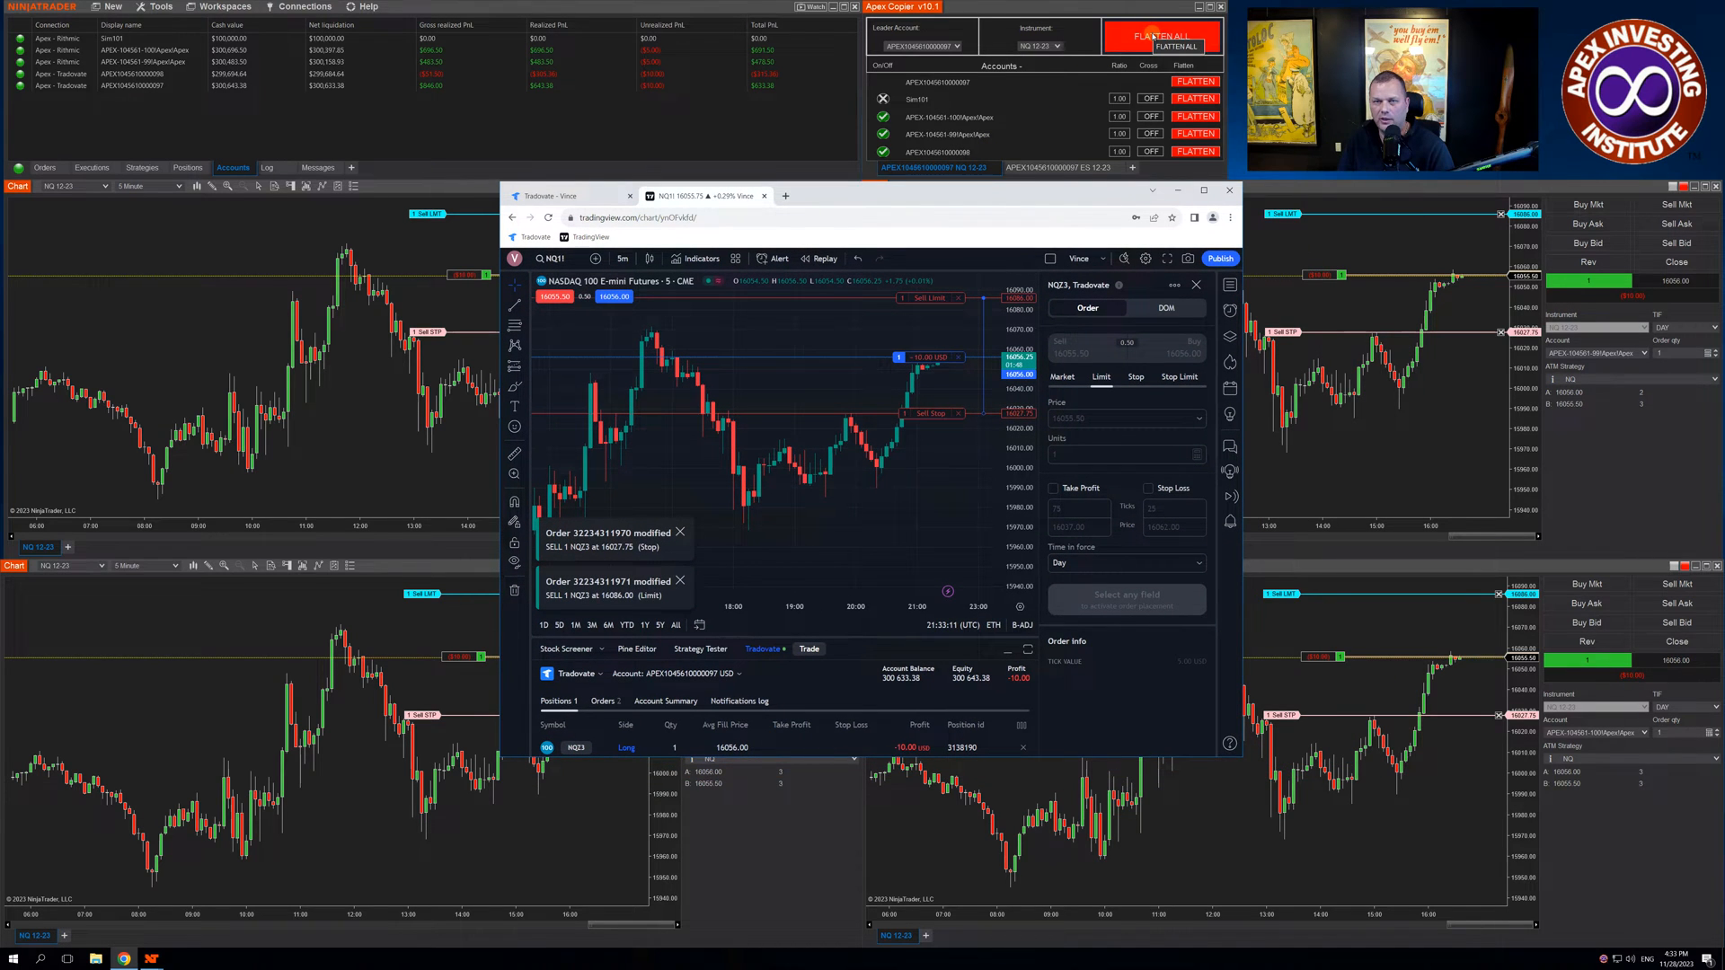
left_click(1163, 36)
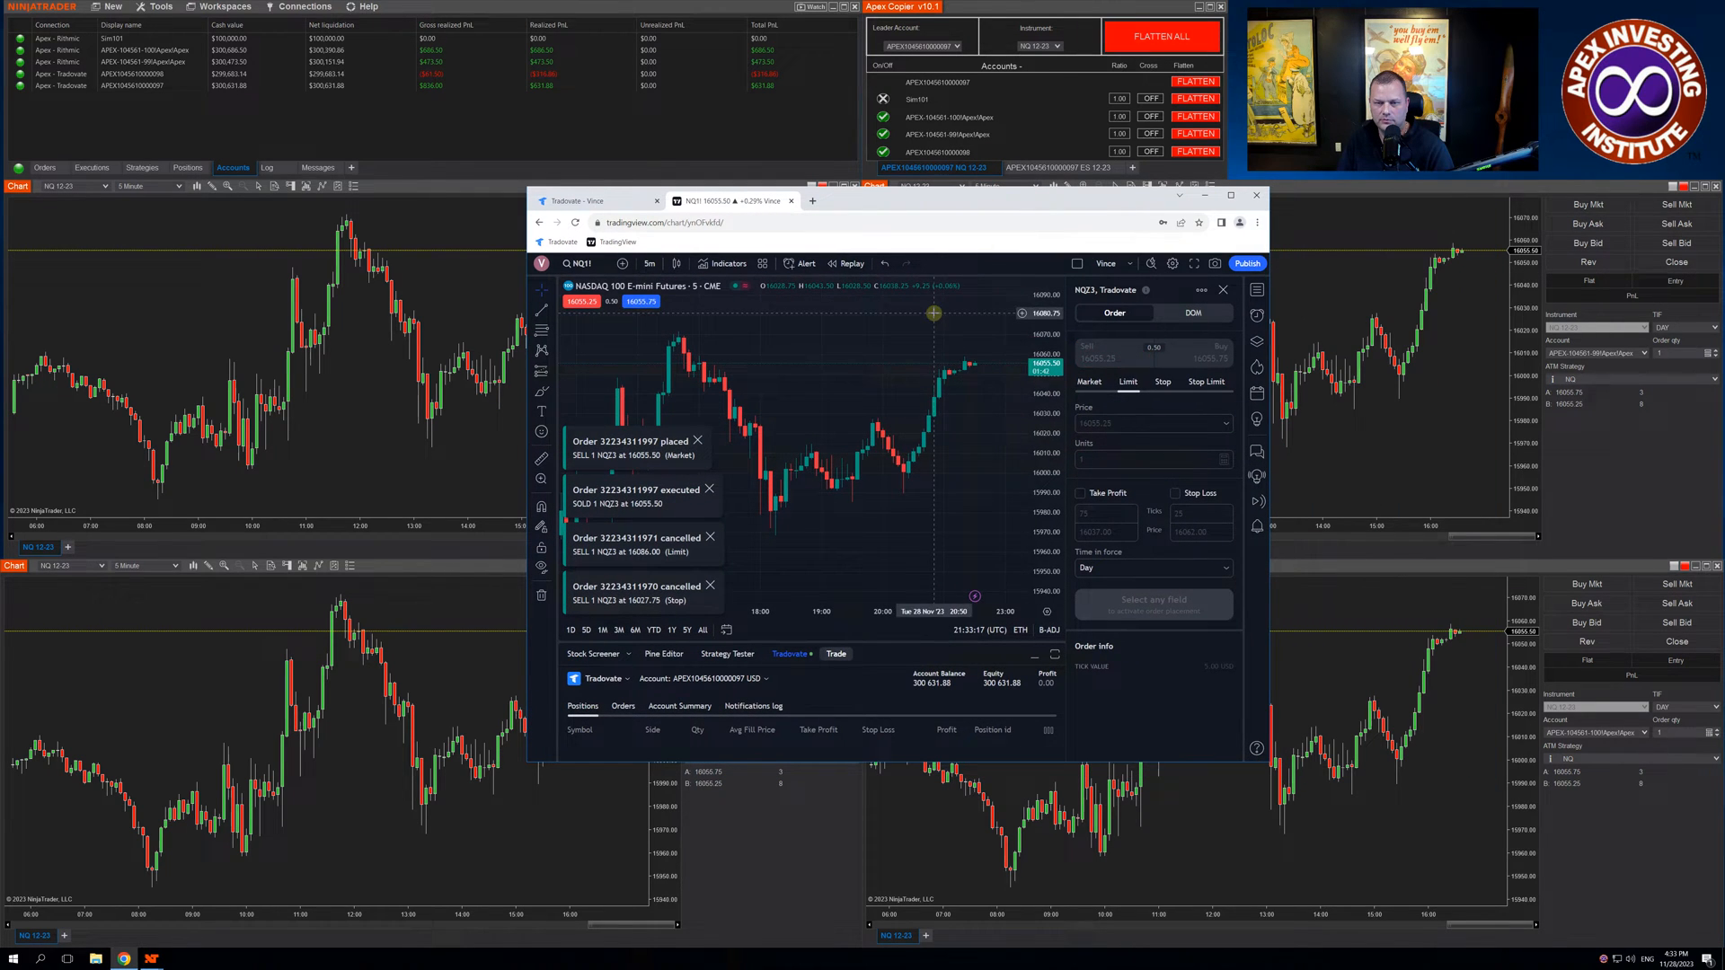
Step: Place a sell limit at 16080.75, move it to 16060.00, then cancel it
right_click(934, 314)
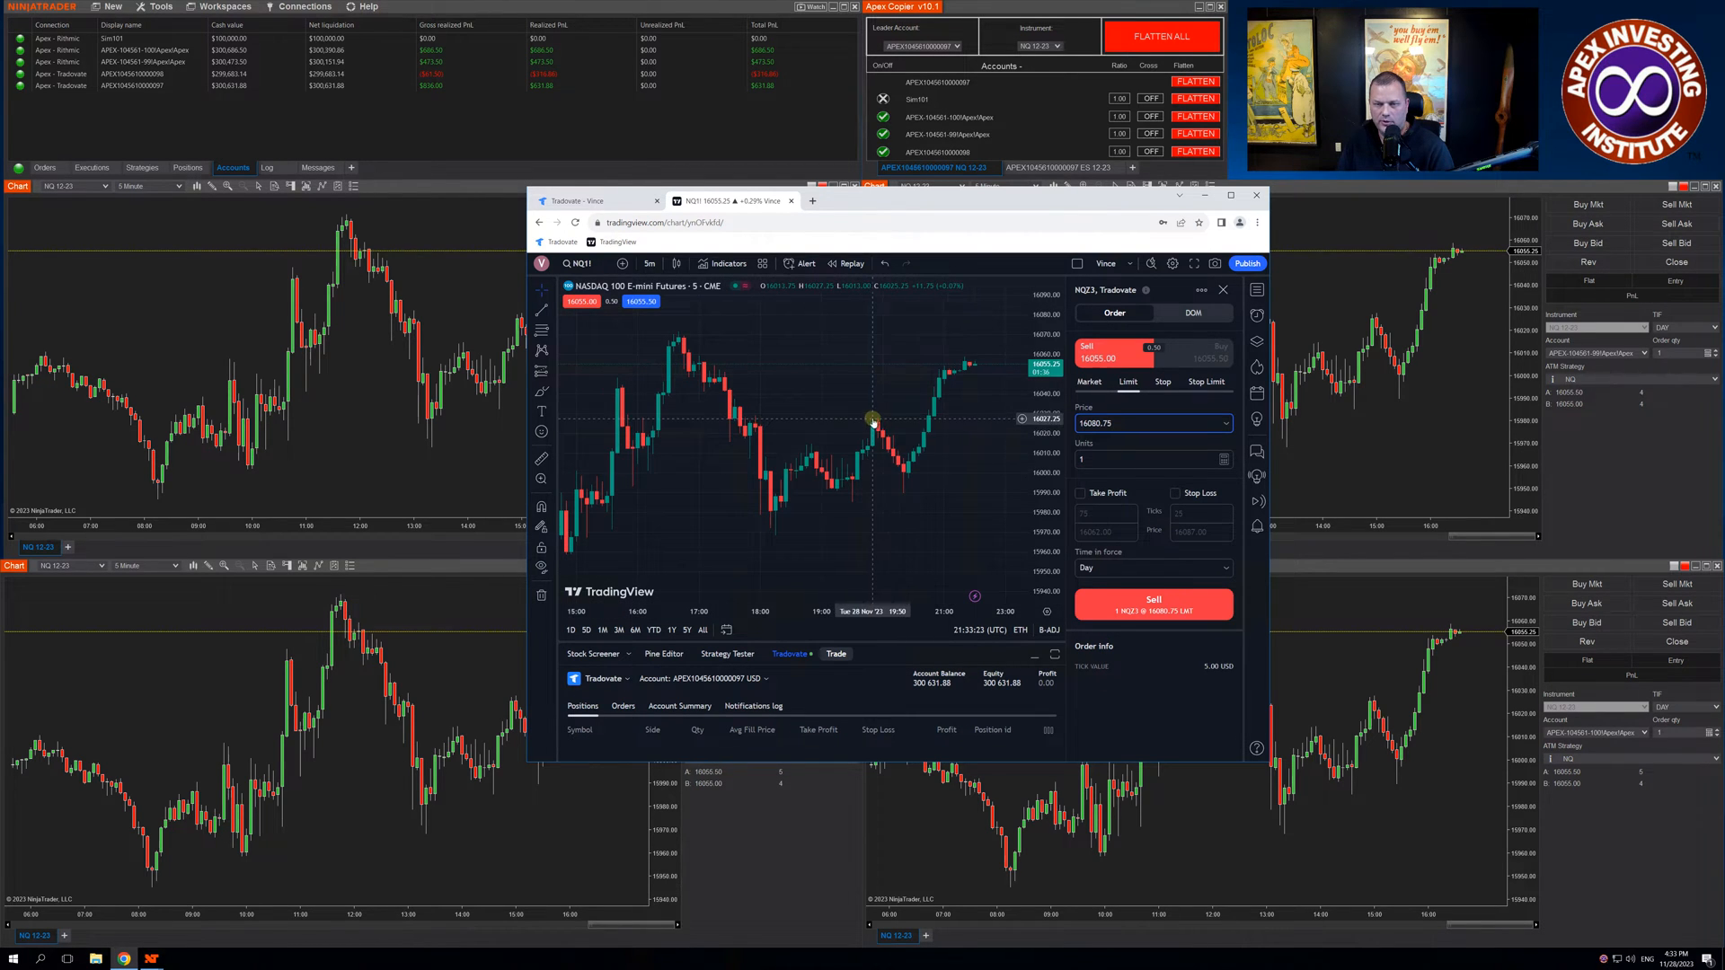
left_click(1153, 605)
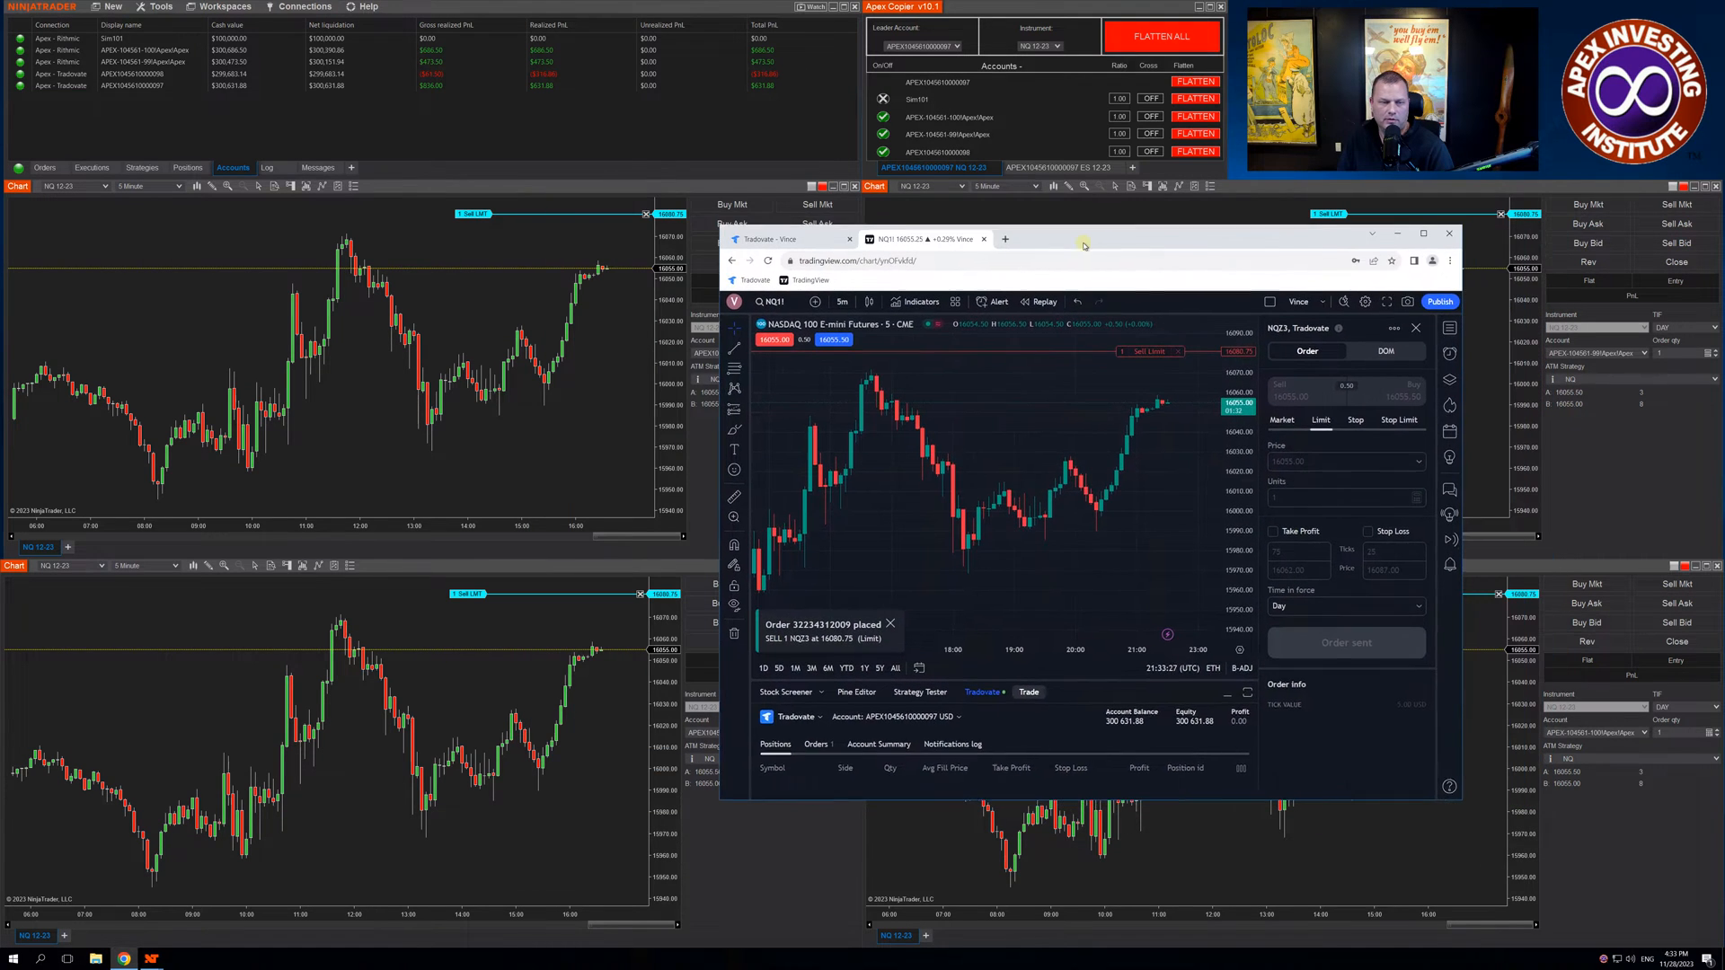
left_click_drag(1083, 242, 1039, 251)
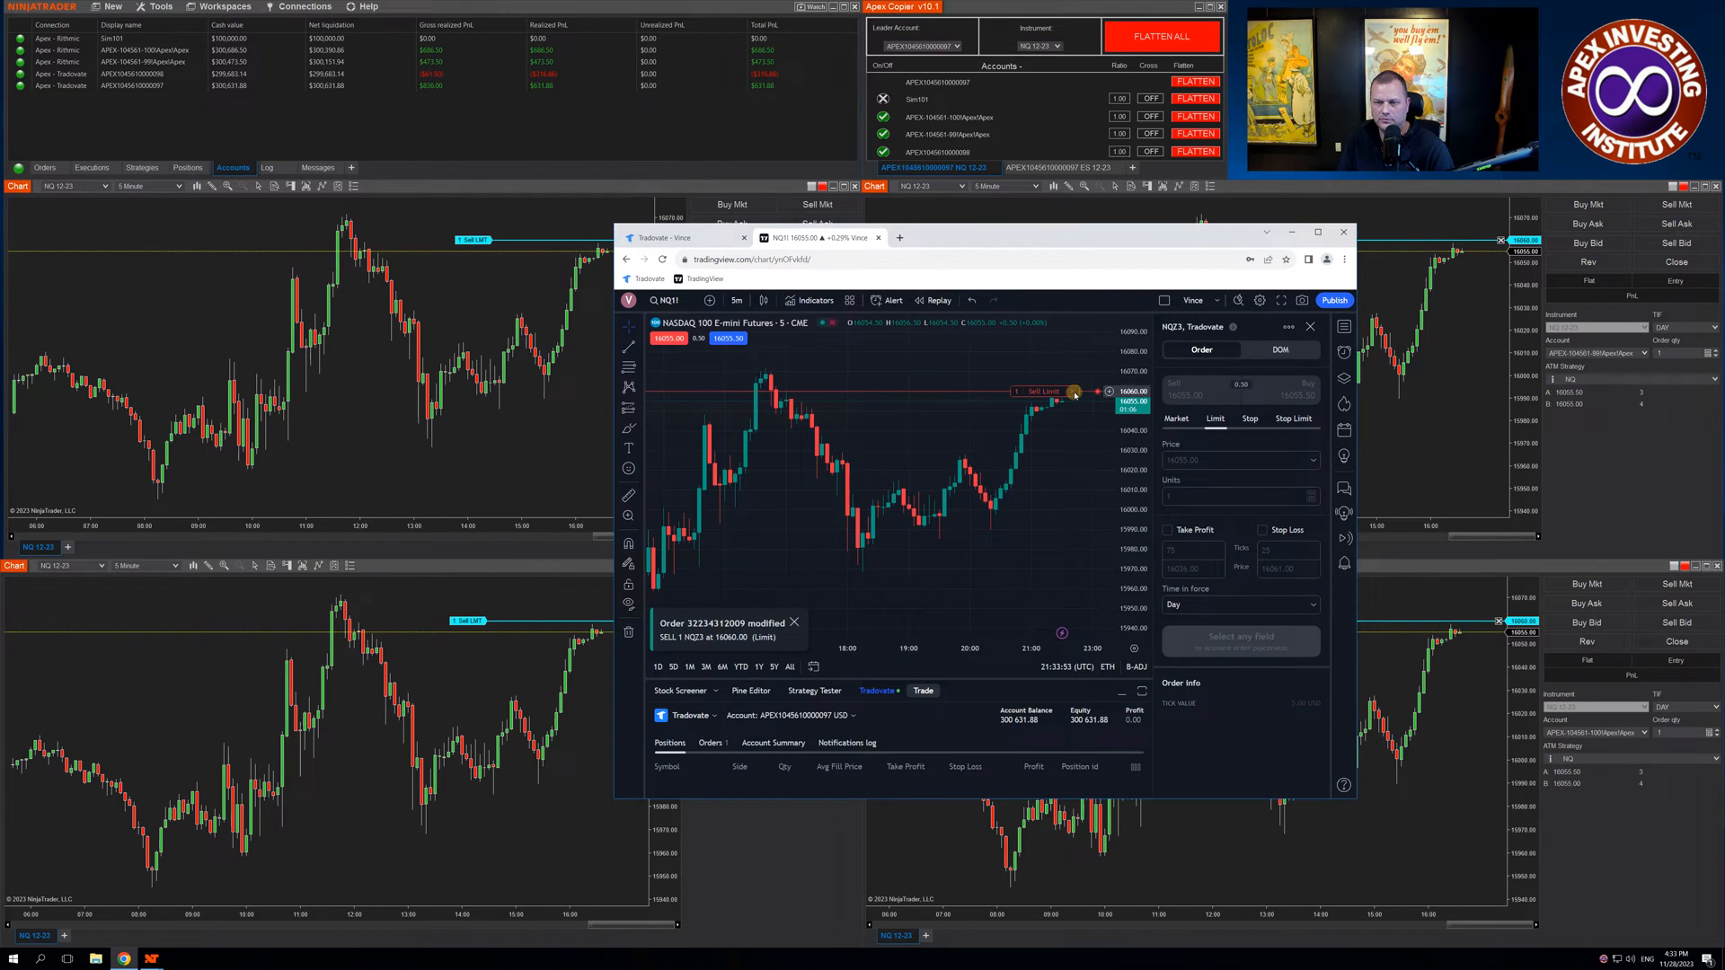
left_click(1073, 392)
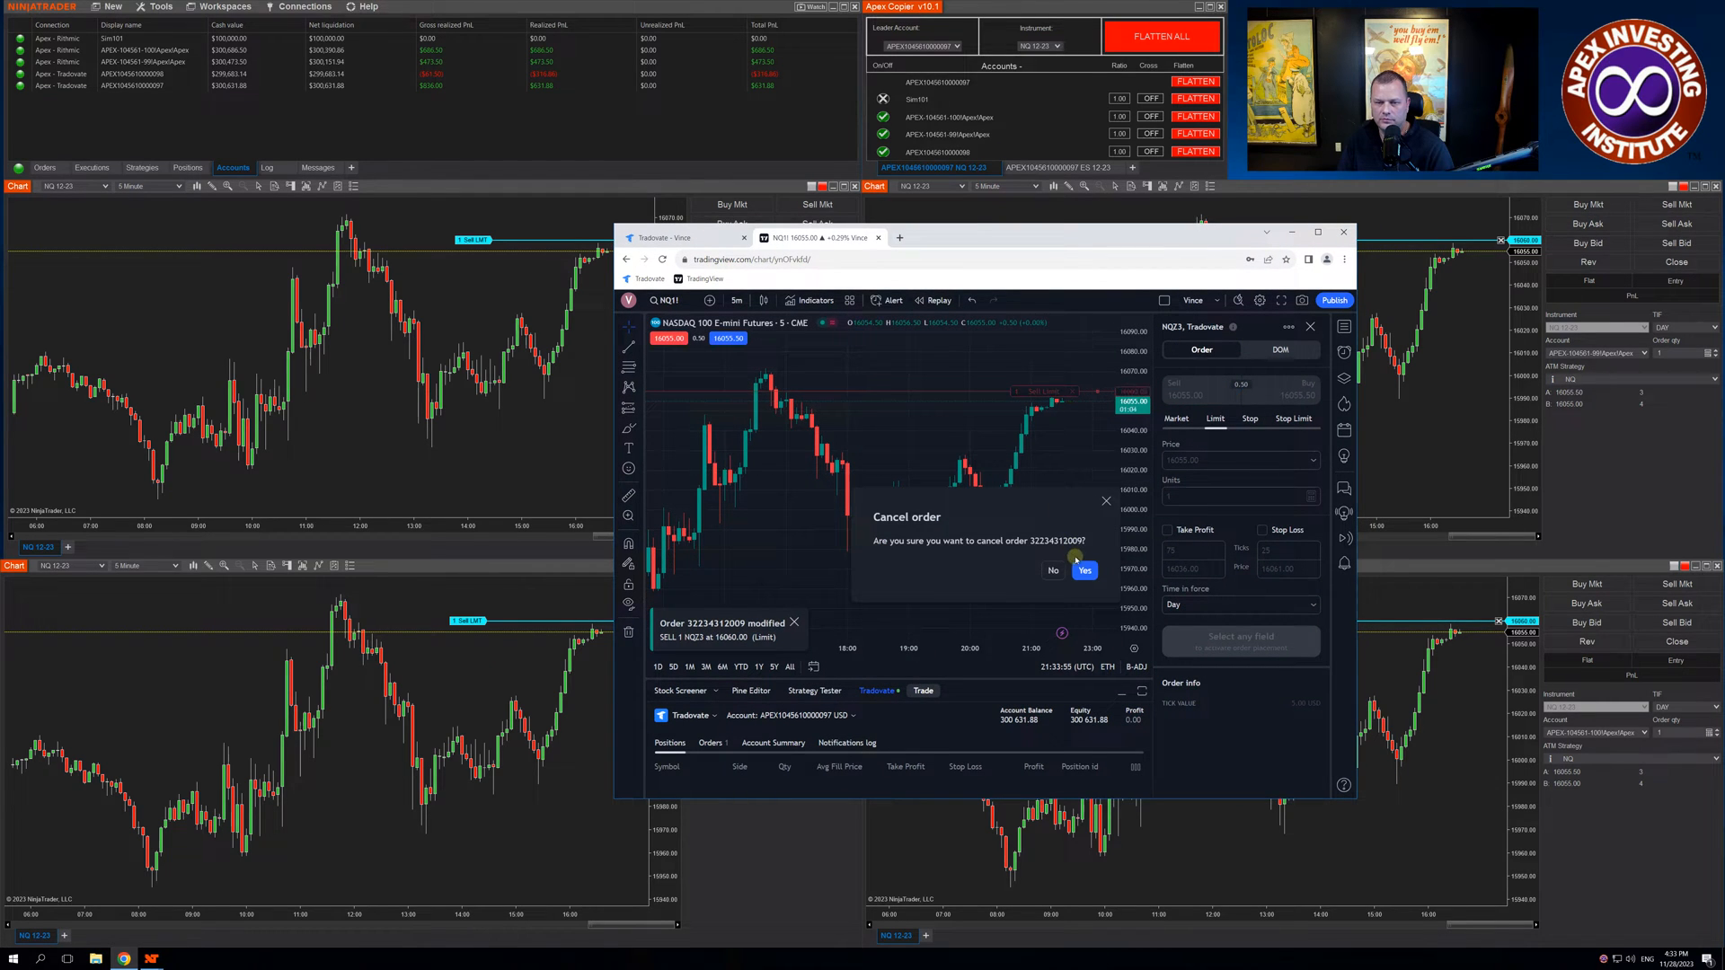
left_click(1084, 569)
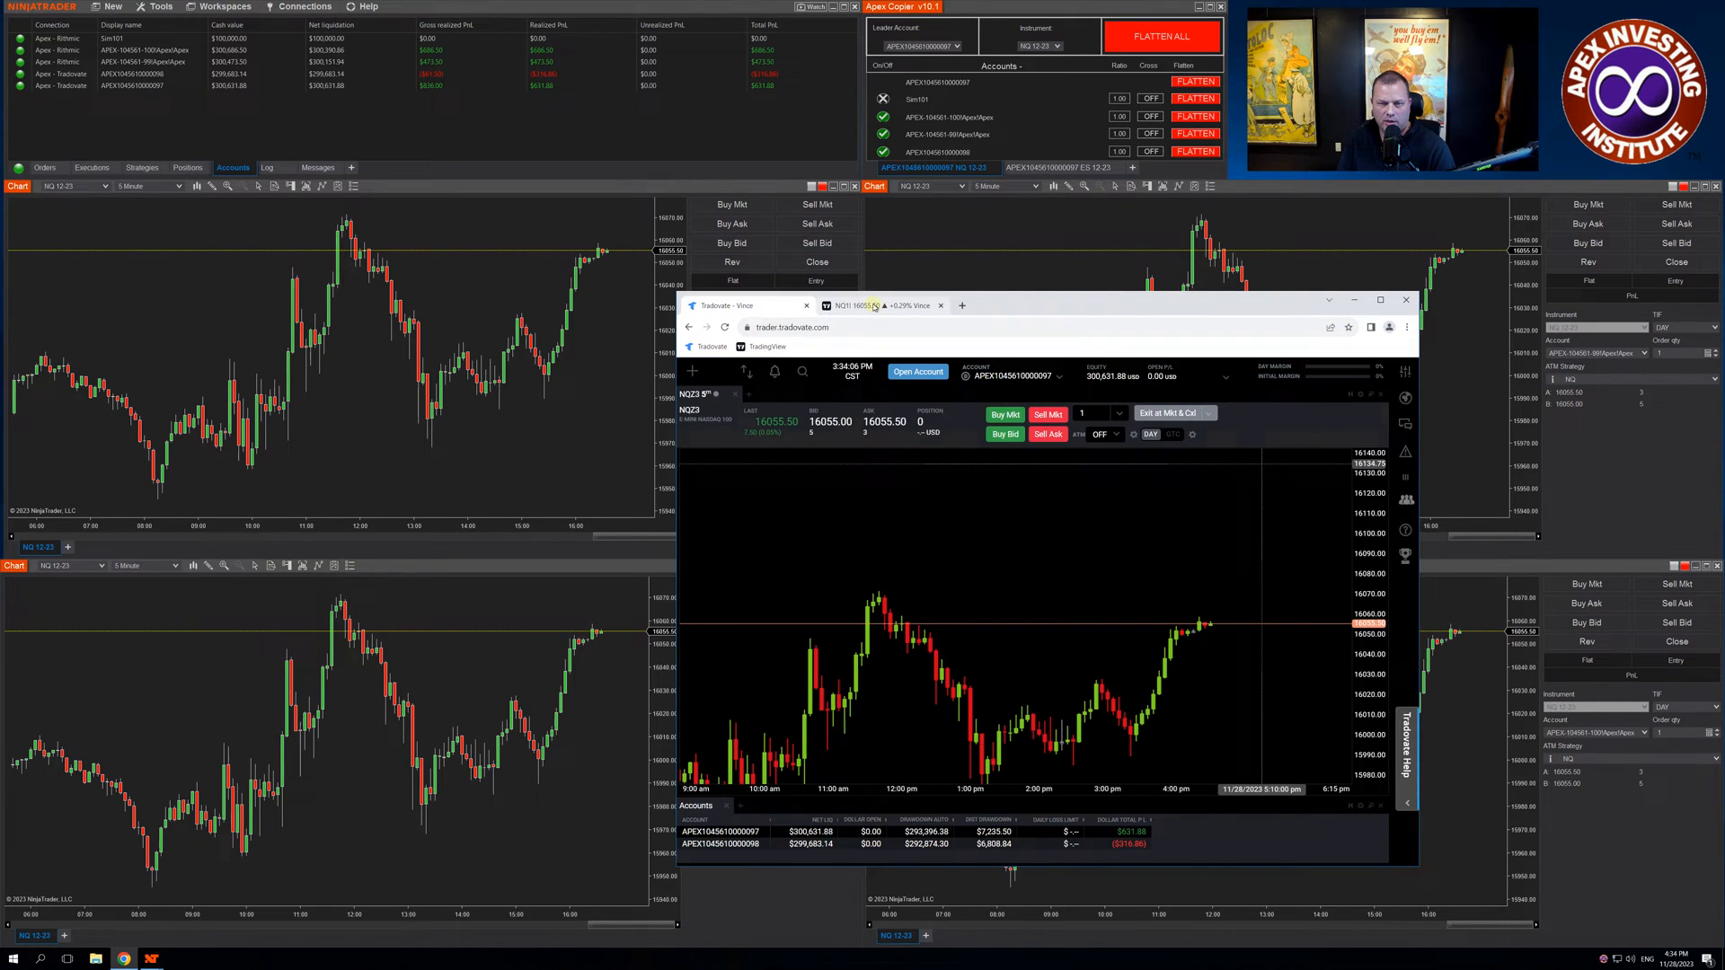
left_click(881, 305)
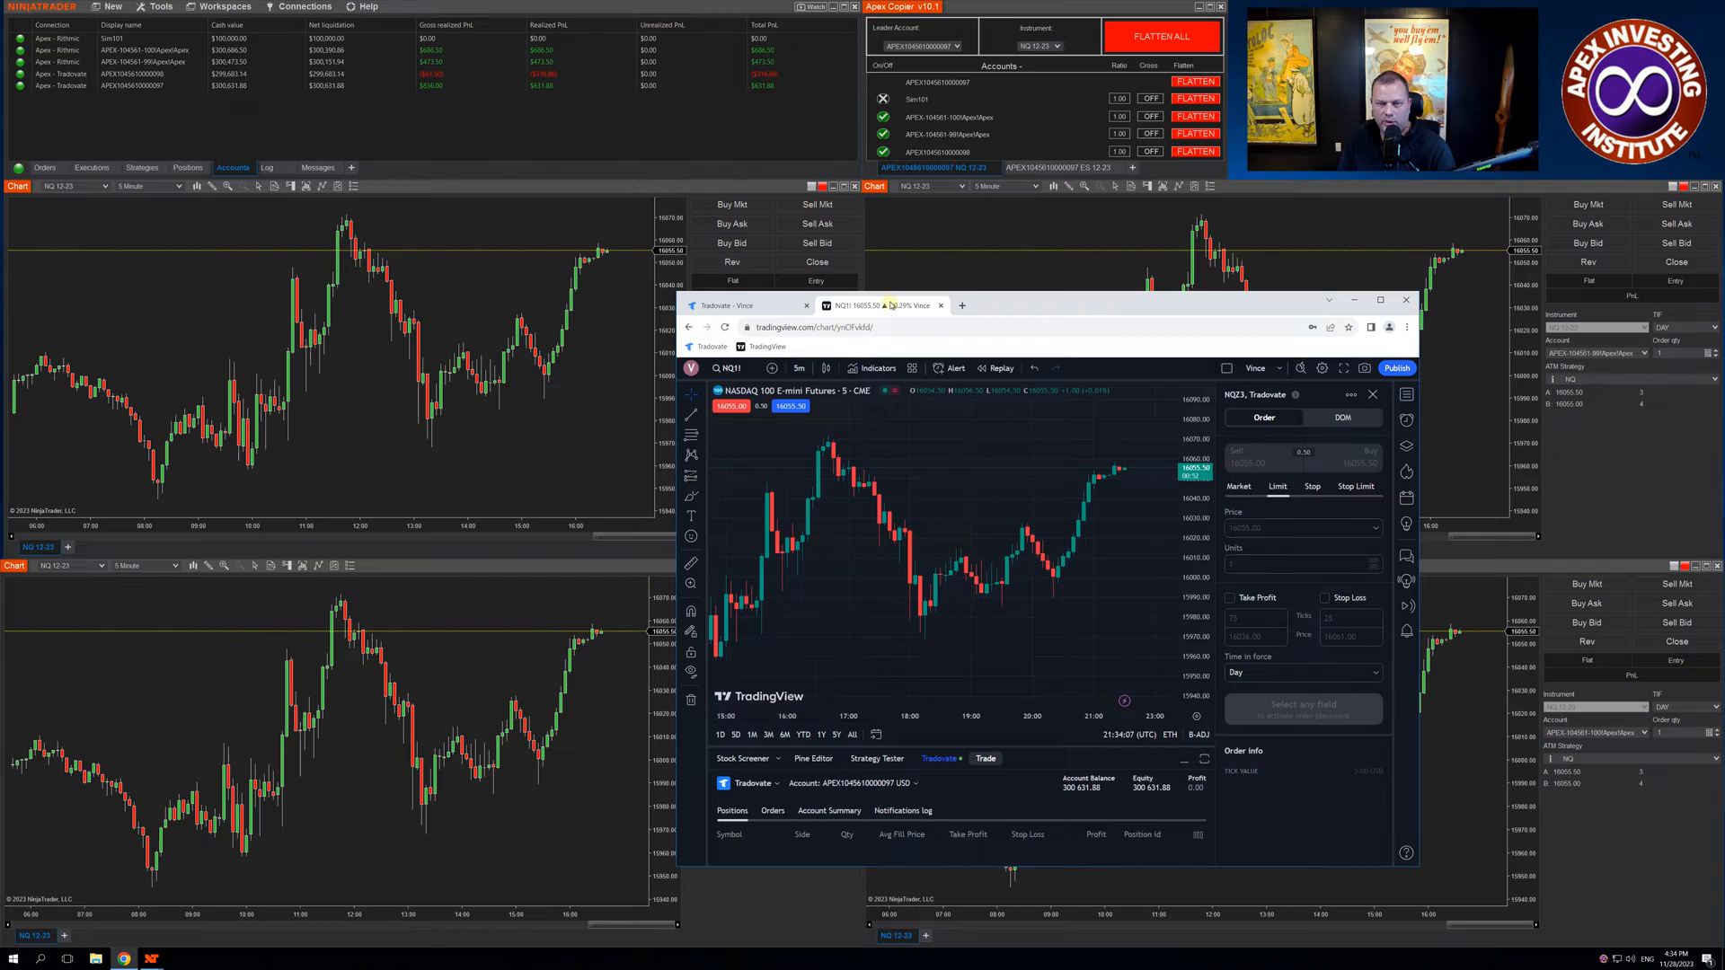